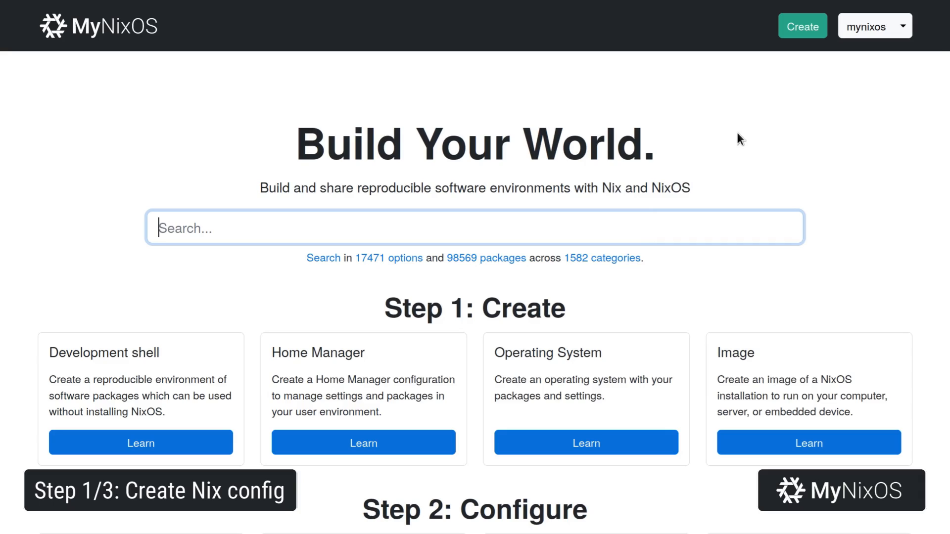
{"action": "mouse_move", "coordinate": [795, 54]}
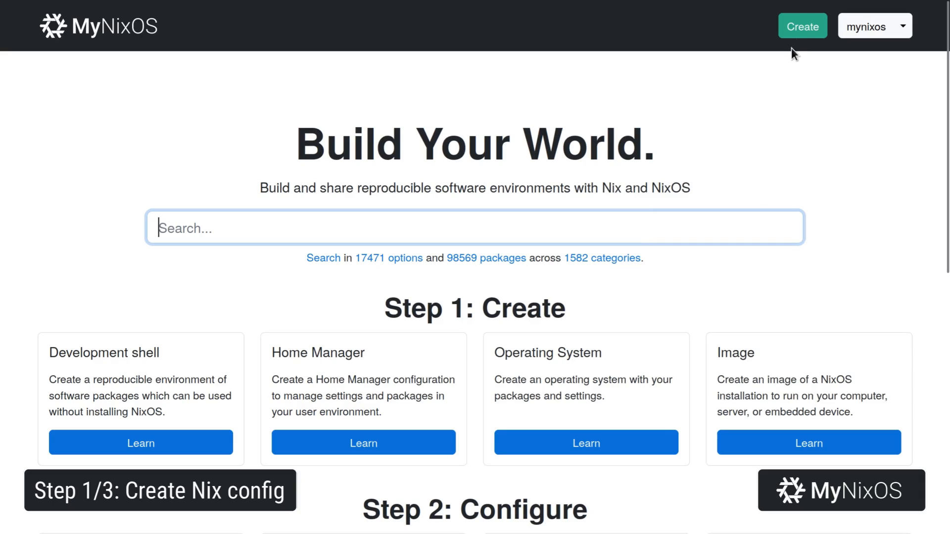
{"action": "mouse_move", "coordinate": [803, 25]}
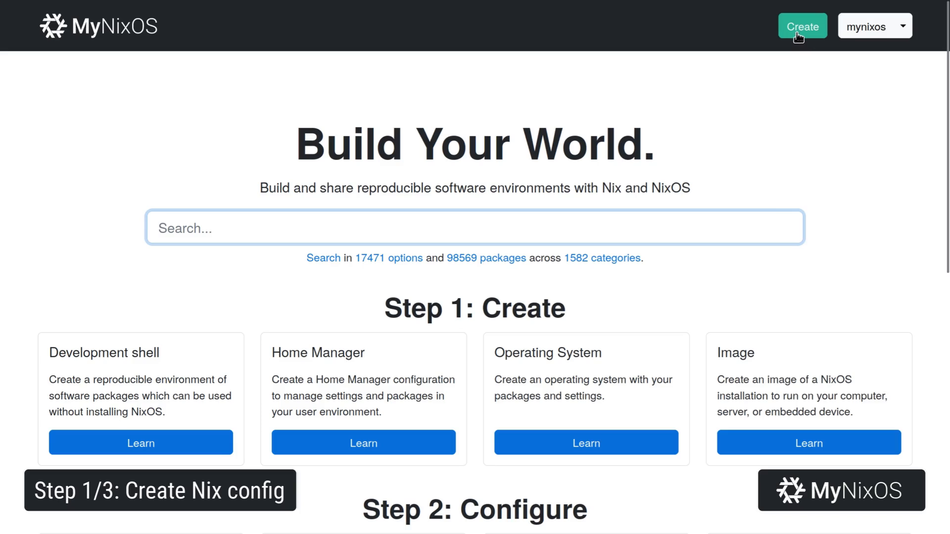
Create the demo-docker flake described as 'Run Redis service in NixOS Docker container with Podman'
{"action": "left_click", "coordinate": [802, 26]}
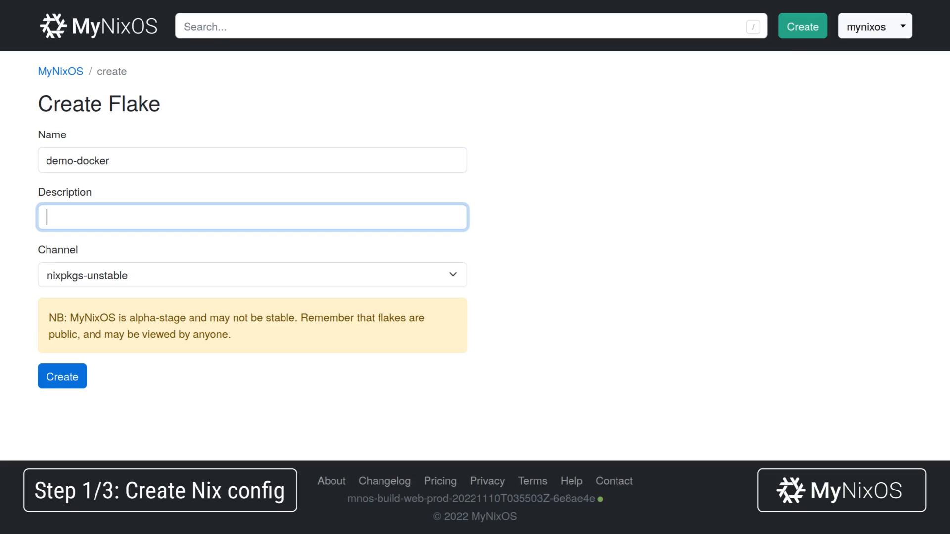
{"action": "type", "text": "Run Redis service in NixOS Docker container with Podman"}
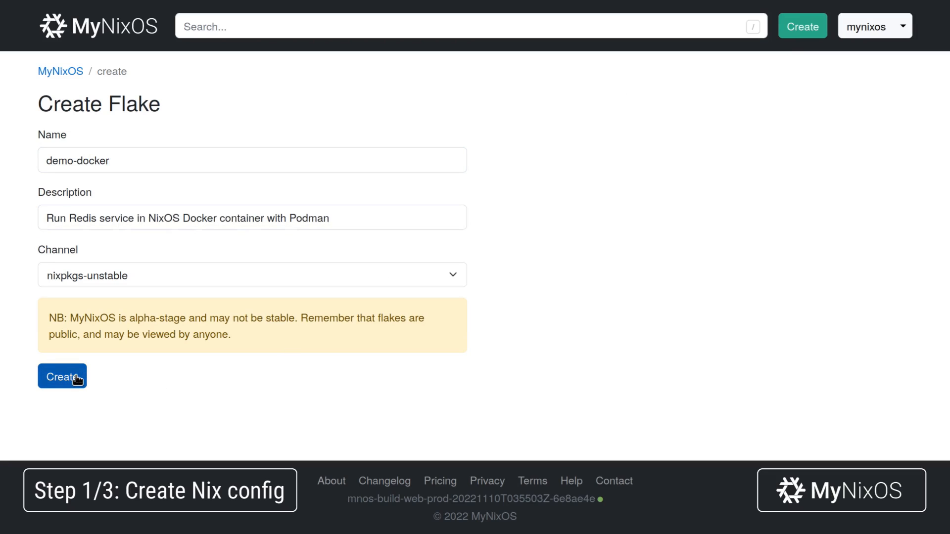
{"action": "mouse_move", "coordinate": [178, 368]}
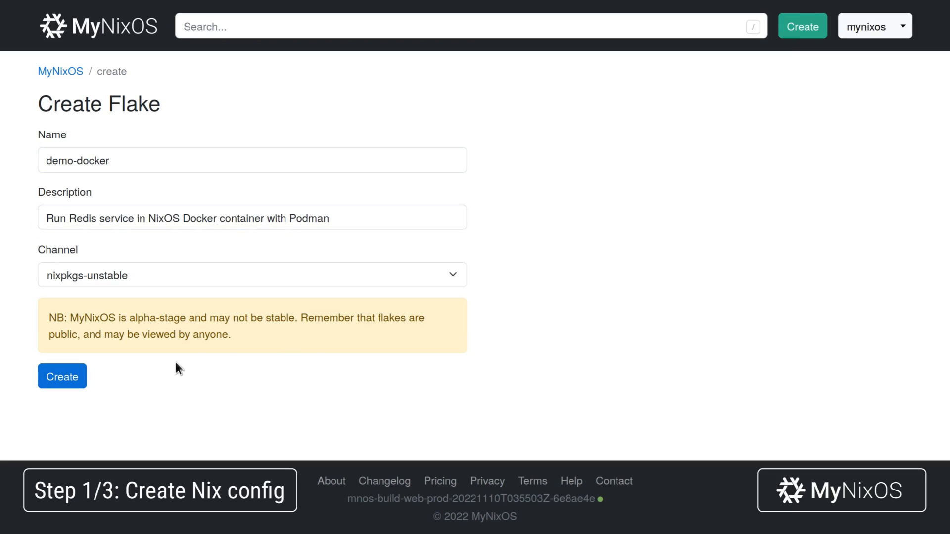
{"action": "left_click", "coordinate": [62, 376]}
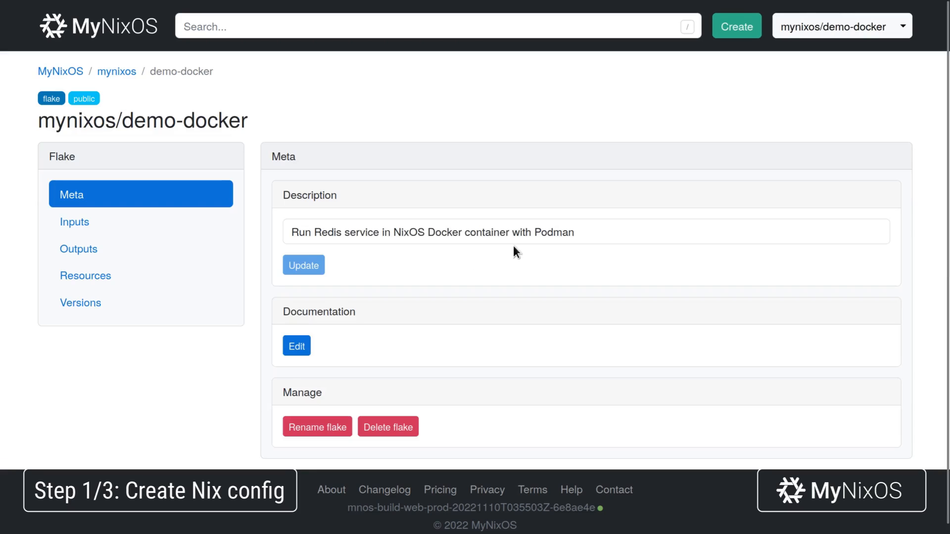
{"action": "mouse_move", "coordinate": [78, 250]}
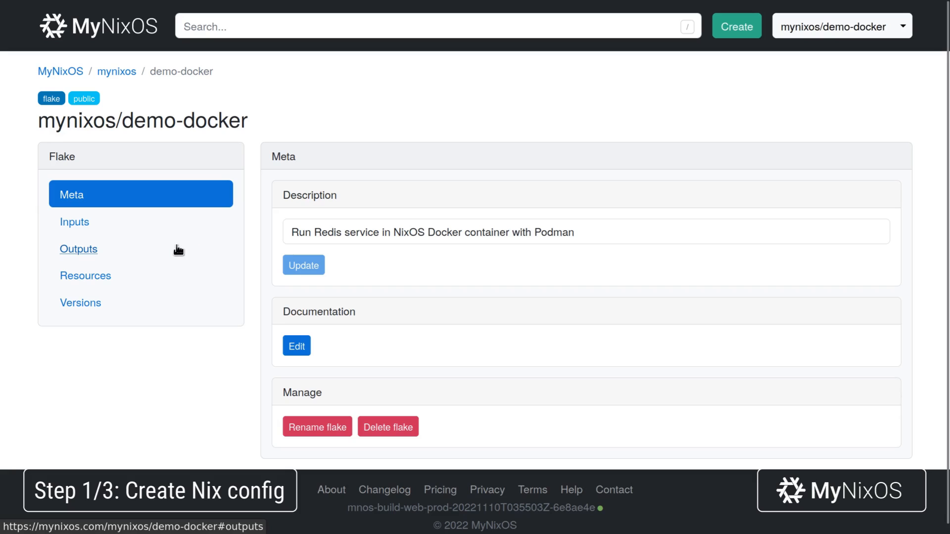
Add a NixOS module output named docker from the flake's Outputs list
{"action": "left_click", "coordinate": [78, 249]}
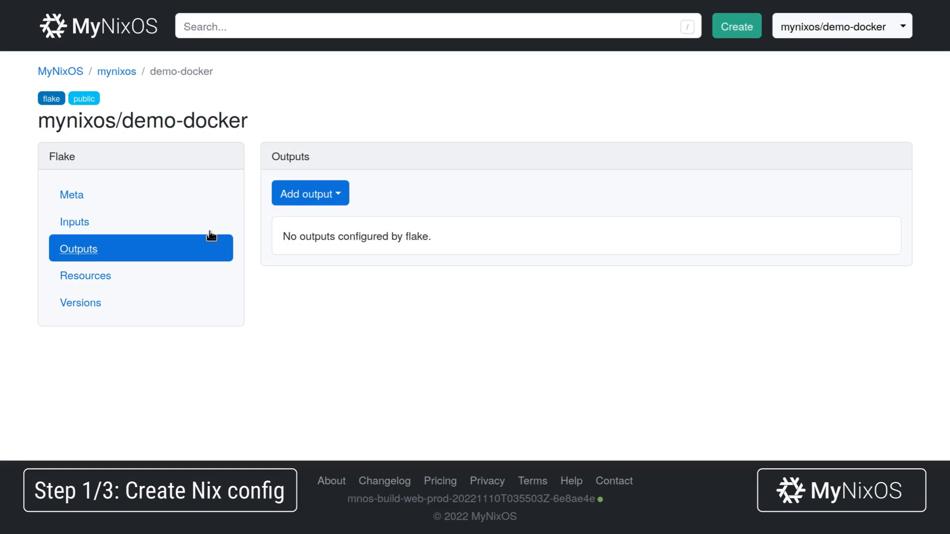
{"action": "left_click", "coordinate": [310, 193]}
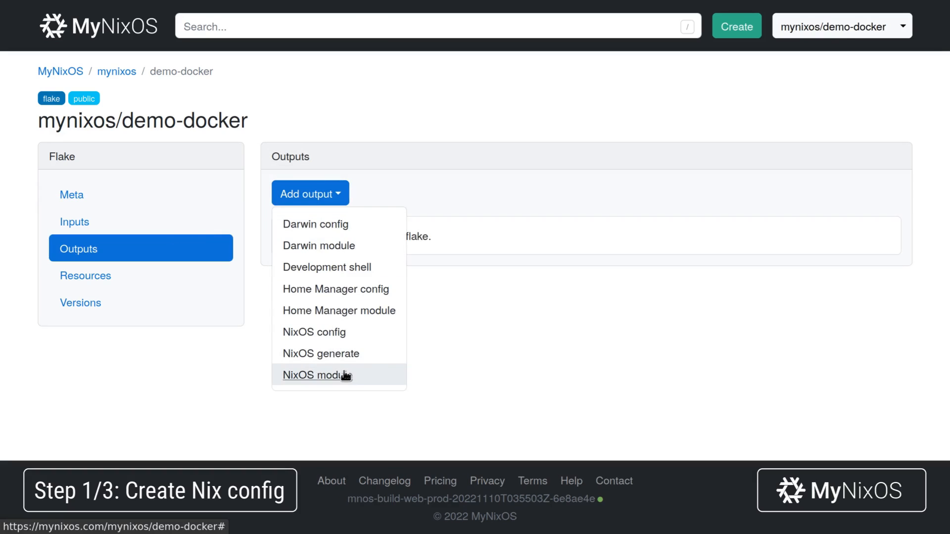
{"action": "left_click", "coordinate": [317, 374]}
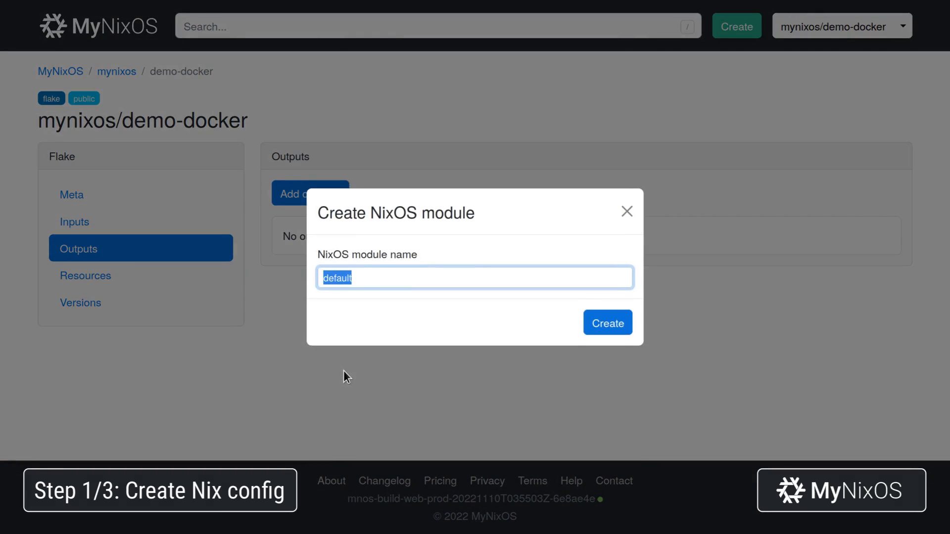
{"action": "type", "text": "dock"}
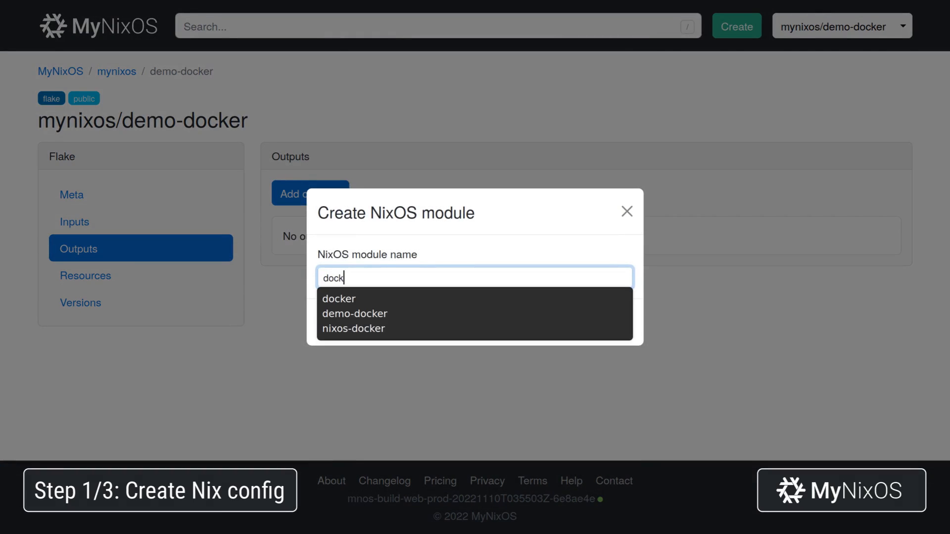
{"action": "left_click", "coordinate": [338, 298]}
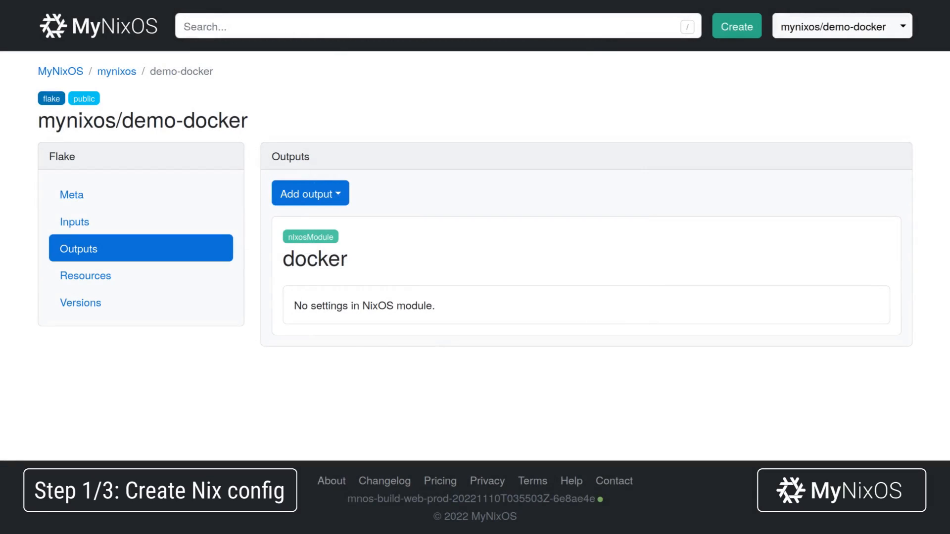
{"action": "mouse_move", "coordinate": [380, 362]}
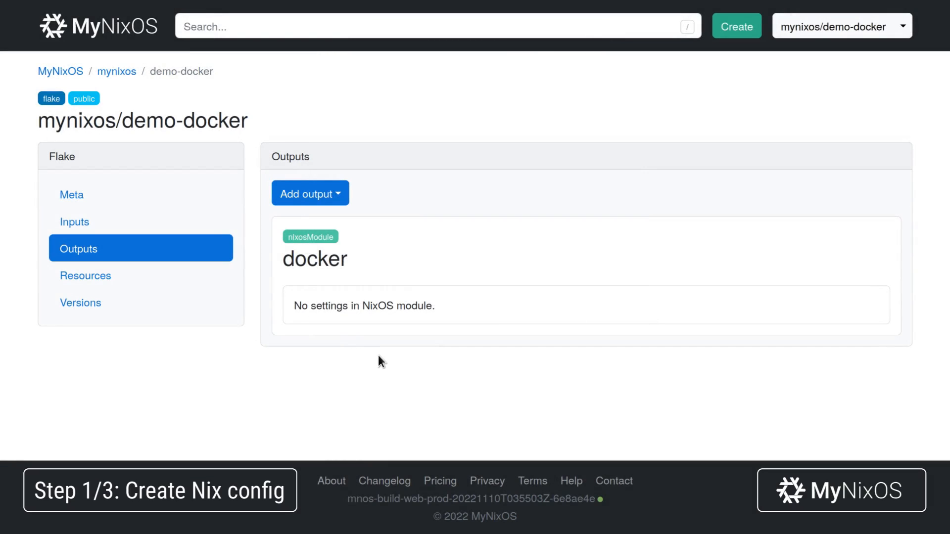
{"action": "left_click", "coordinate": [438, 26]}
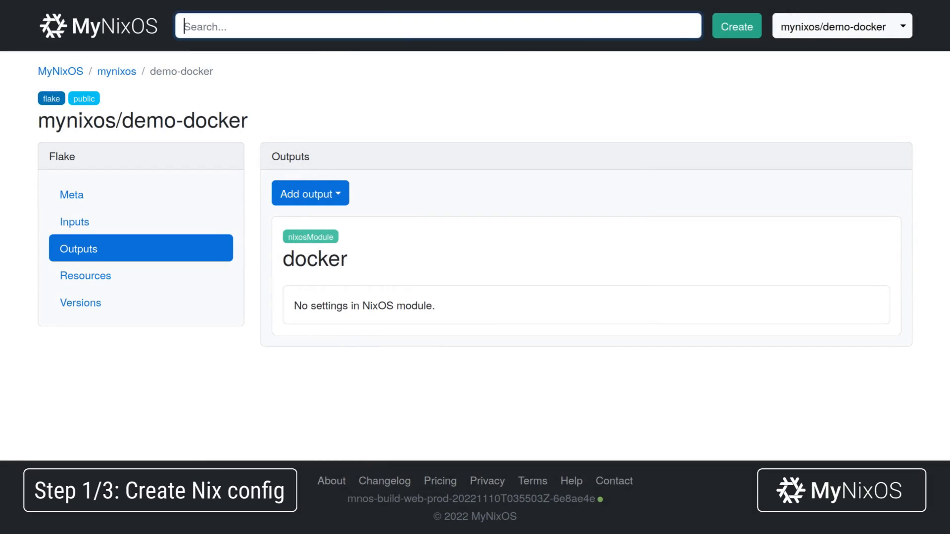
Apply boot.isContainer, boot.loader.initScript.enable and boot.tmpOnTmpfs true to the docker module
{"action": "type", "text": "boot"}
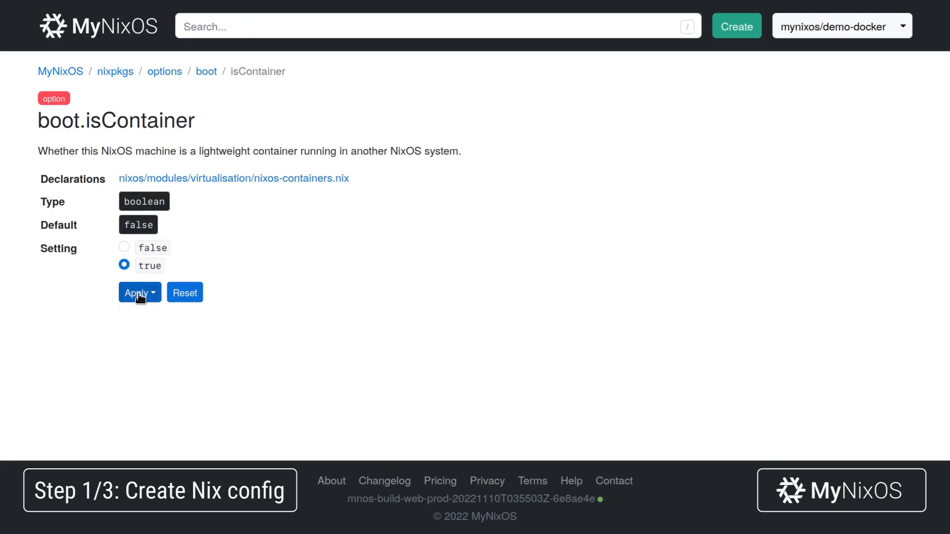
{"action": "left_click", "coordinate": [136, 293]}
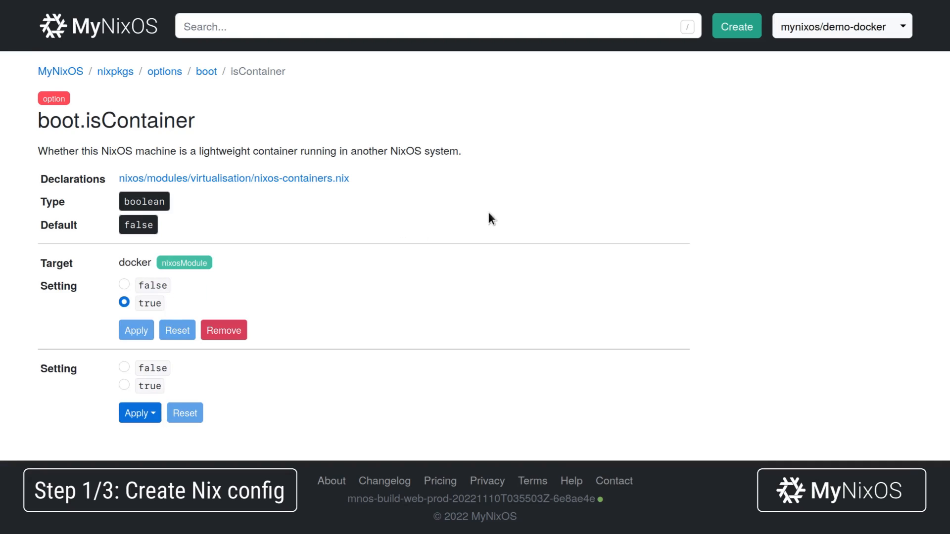
{"action": "mouse_move", "coordinate": [206, 71]}
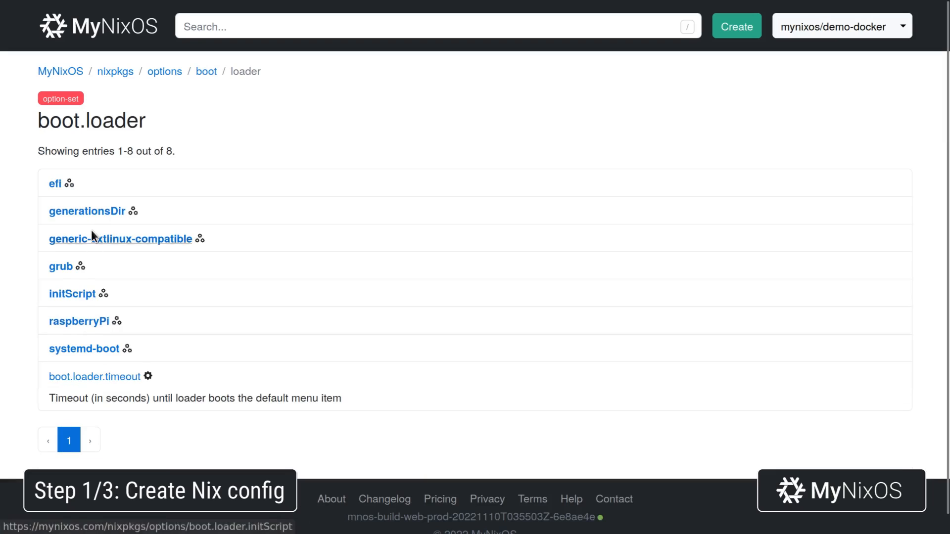
{"action": "left_click", "coordinate": [71, 294]}
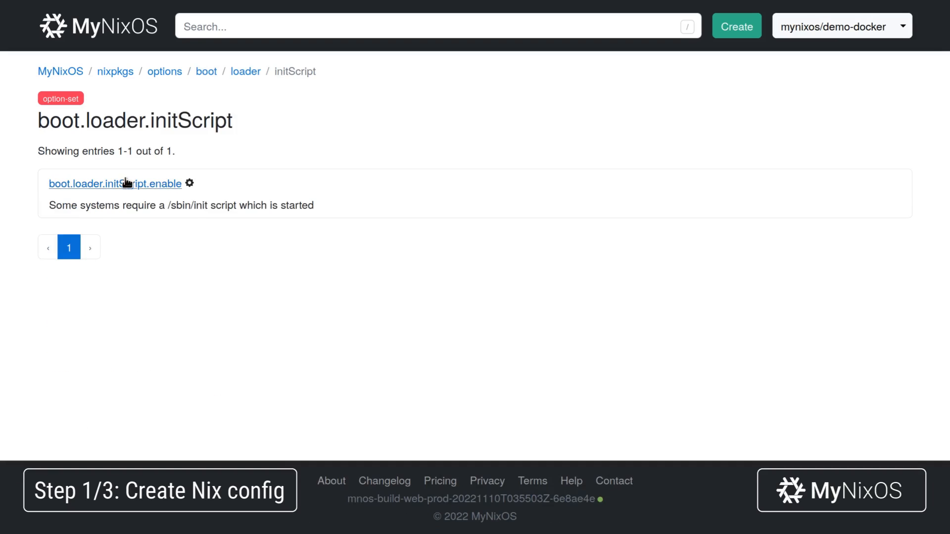
{"action": "left_click", "coordinate": [115, 184]}
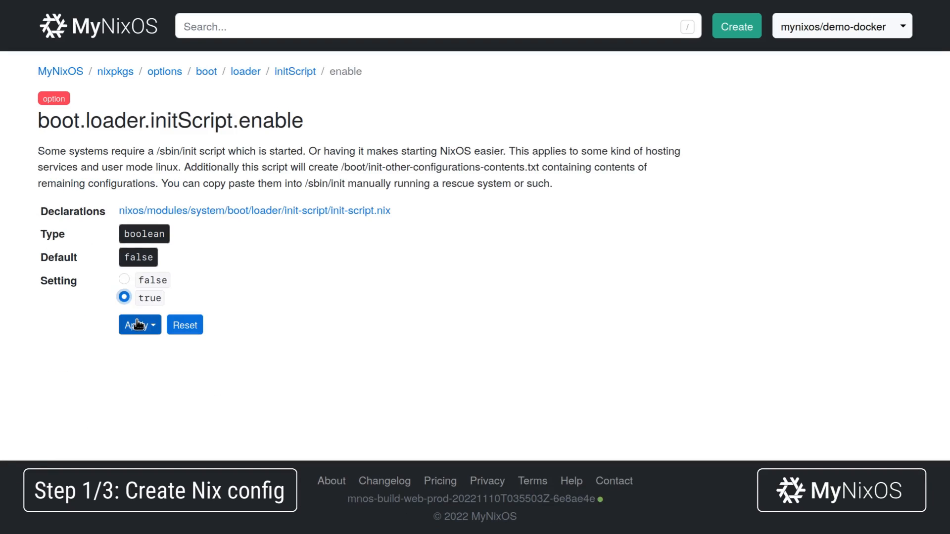
{"action": "left_click", "coordinate": [139, 325]}
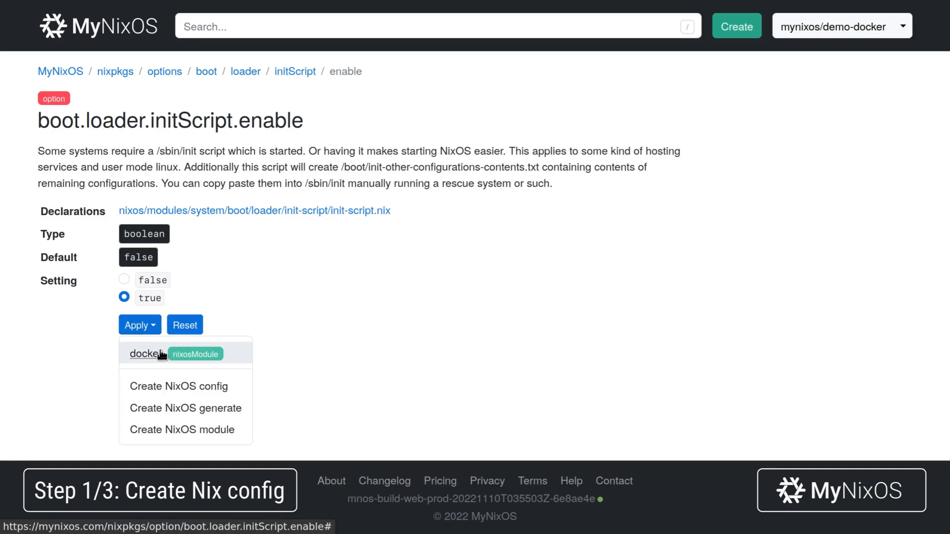
{"action": "left_click", "coordinate": [144, 355]}
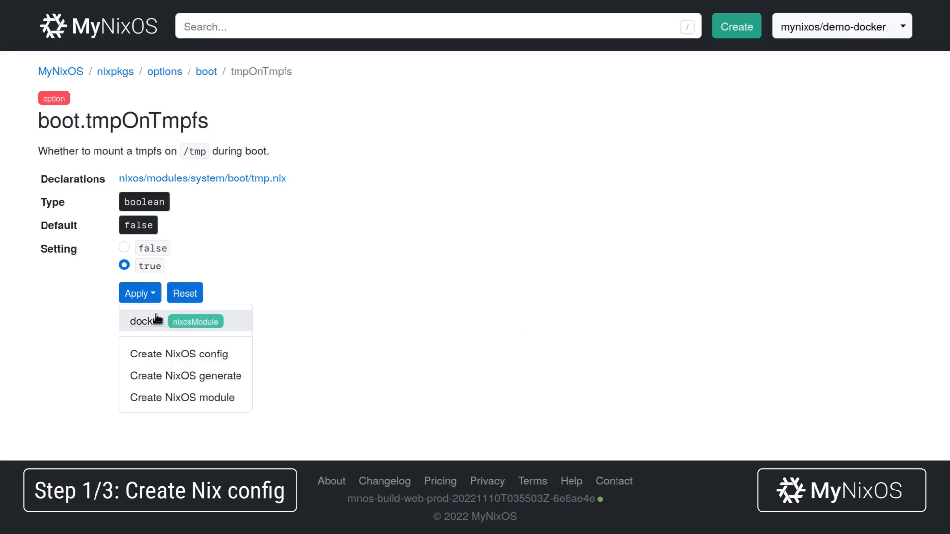
{"action": "left_click", "coordinate": [143, 321]}
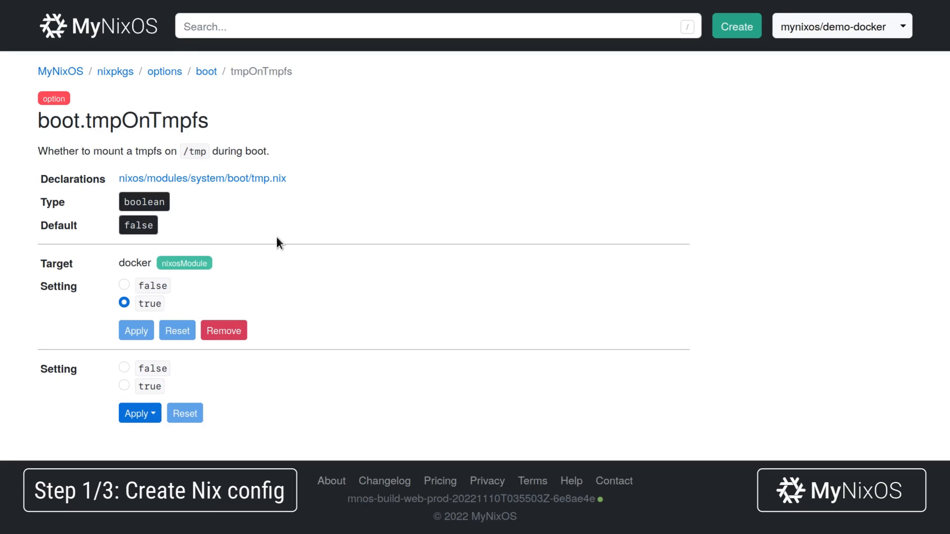
Apply a disabled networking.firewall and networking.useDHCP false to the docker module
{"action": "type", "text": "net"}
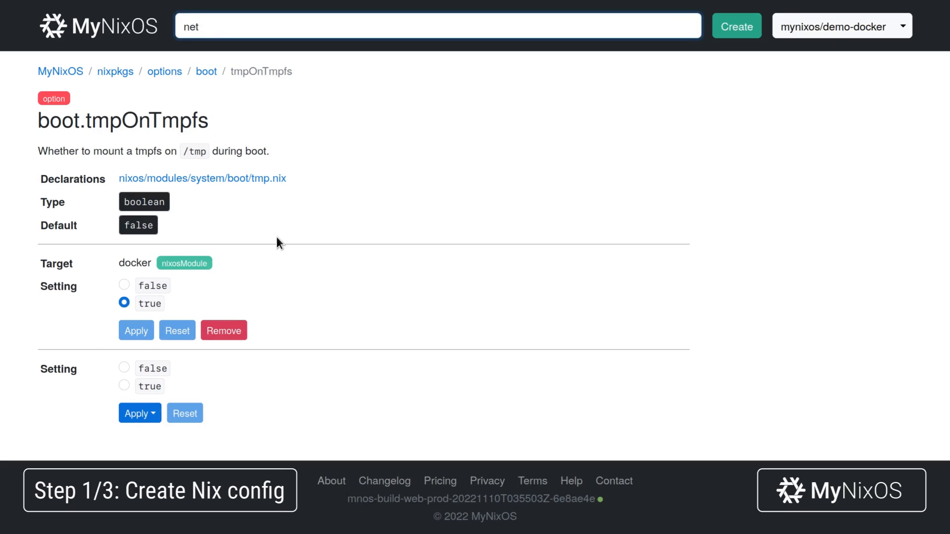
{"action": "type", "text": "networking.firewall"}
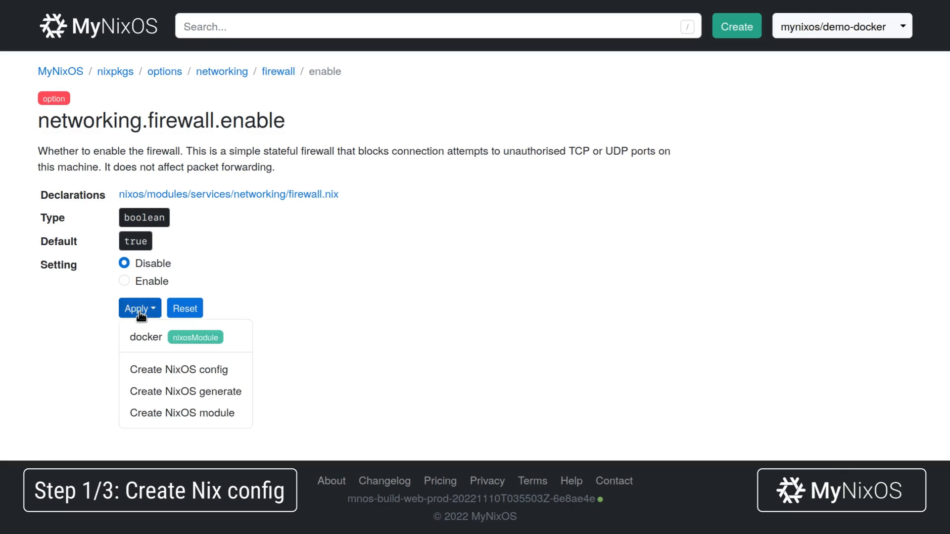
{"action": "left_click", "coordinate": [180, 369]}
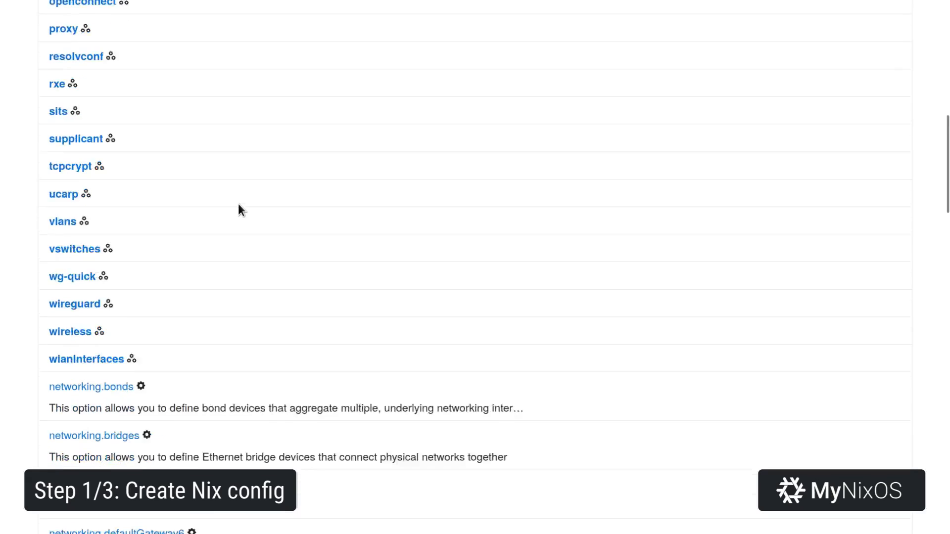
{"action": "scroll", "scroll_direction": "down", "scroll_amount": 3}
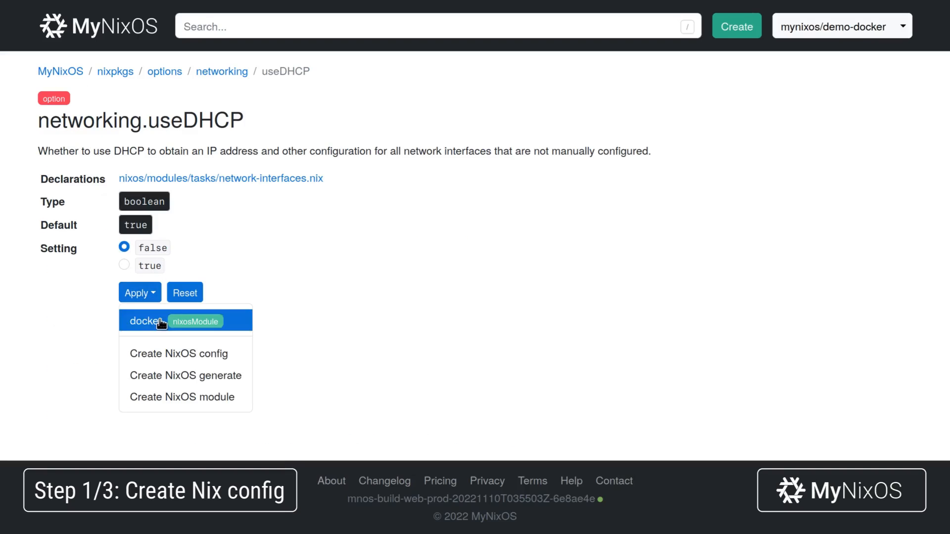
{"action": "left_click", "coordinate": [221, 72]}
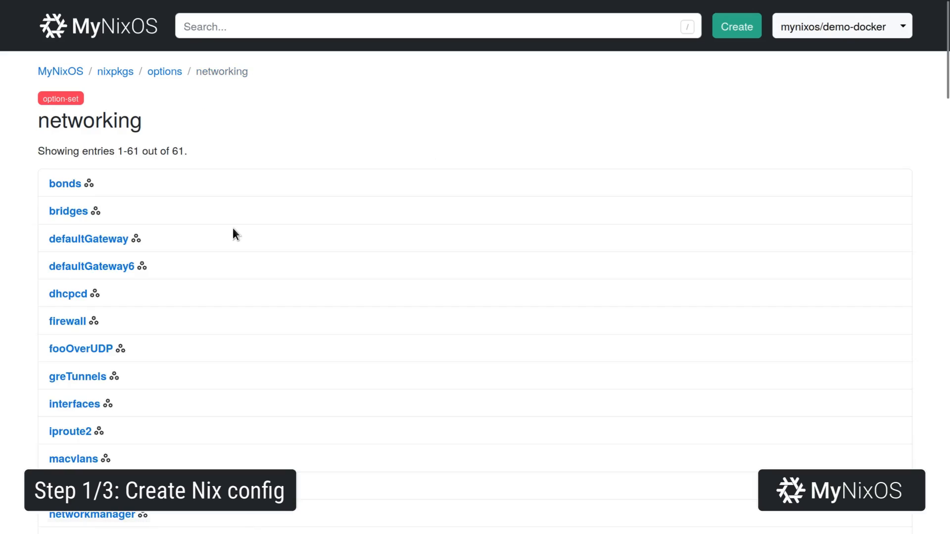
Apply networking.useHostResolvConf false and networking.useNetworkd true to the docker module
{"action": "scroll", "scroll_direction": "down", "scroll_amount": 3}
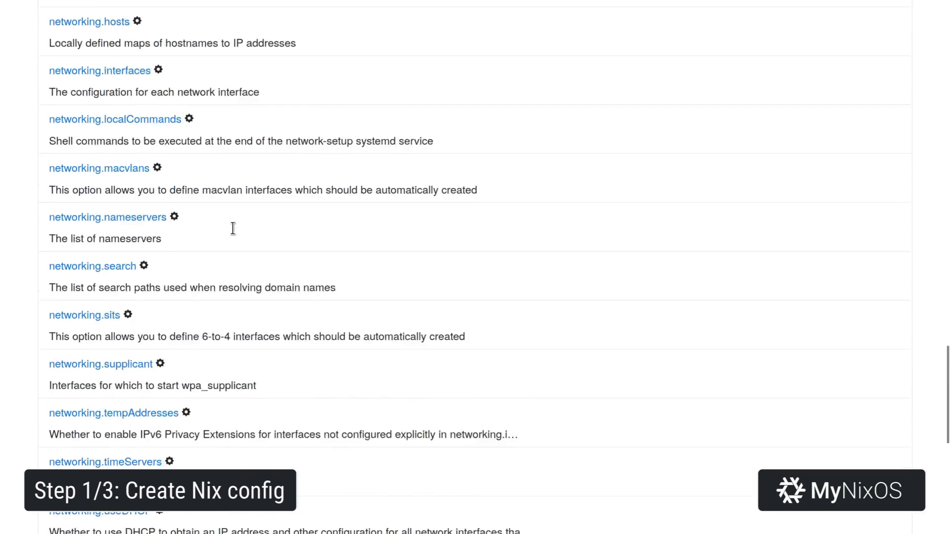
{"action": "scroll", "scroll_direction": "down", "scroll_amount": 3}
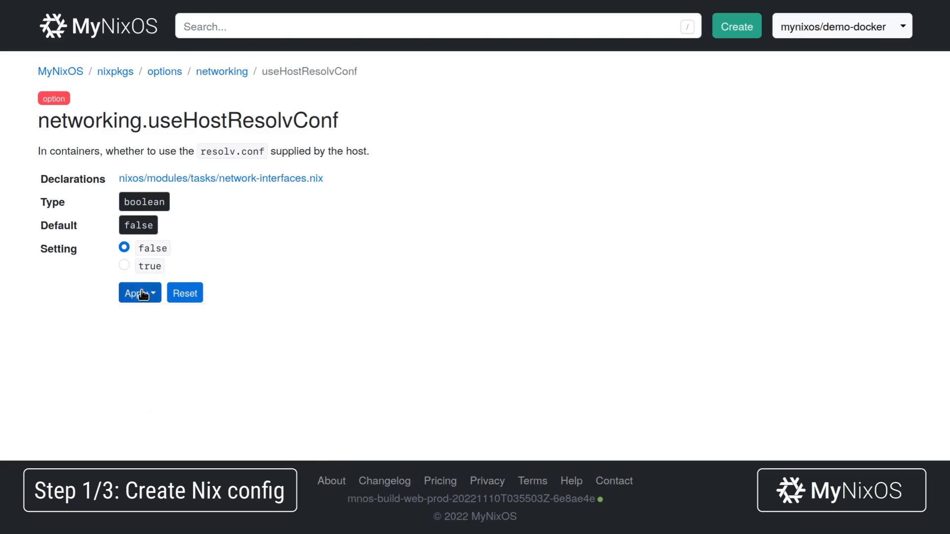
{"action": "left_click", "coordinate": [152, 293]}
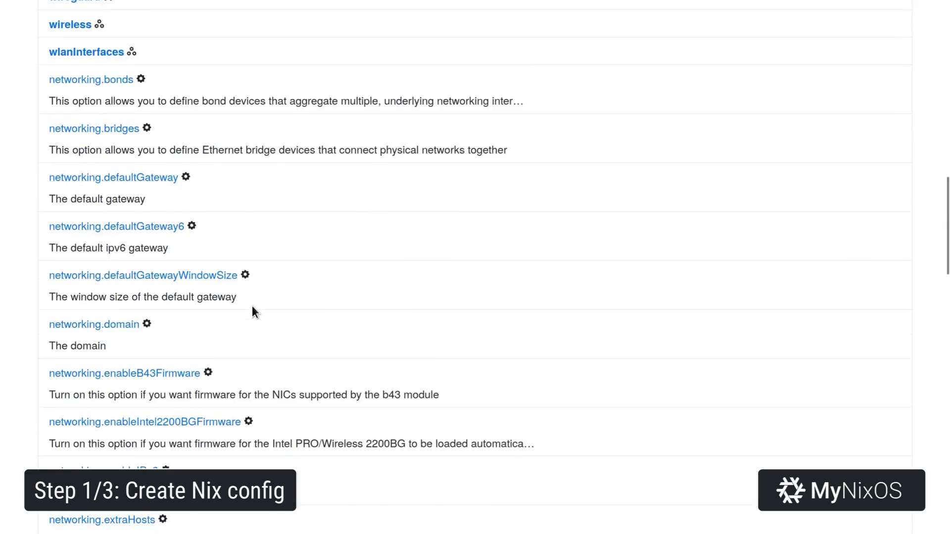
{"action": "scroll", "scroll_direction": "down", "scroll_amount": 3}
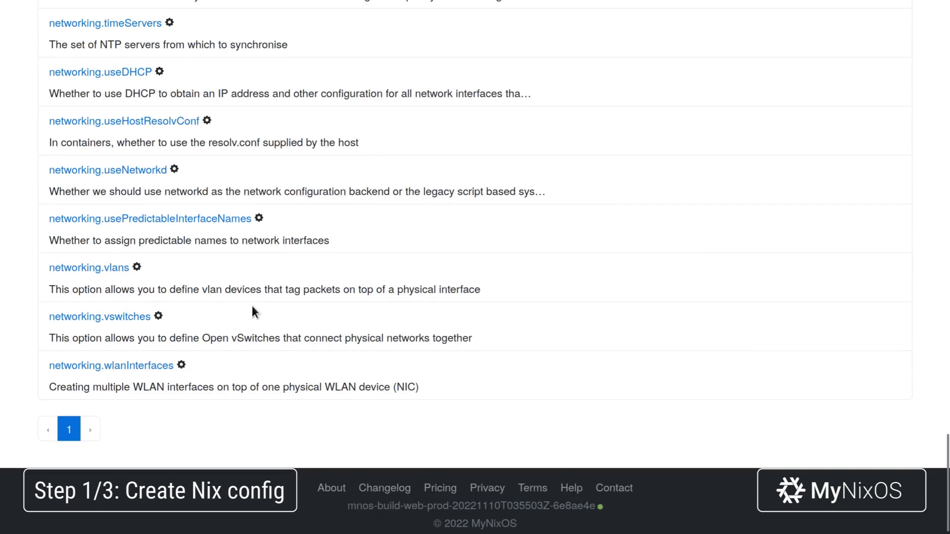
{"action": "left_click", "coordinate": [108, 171]}
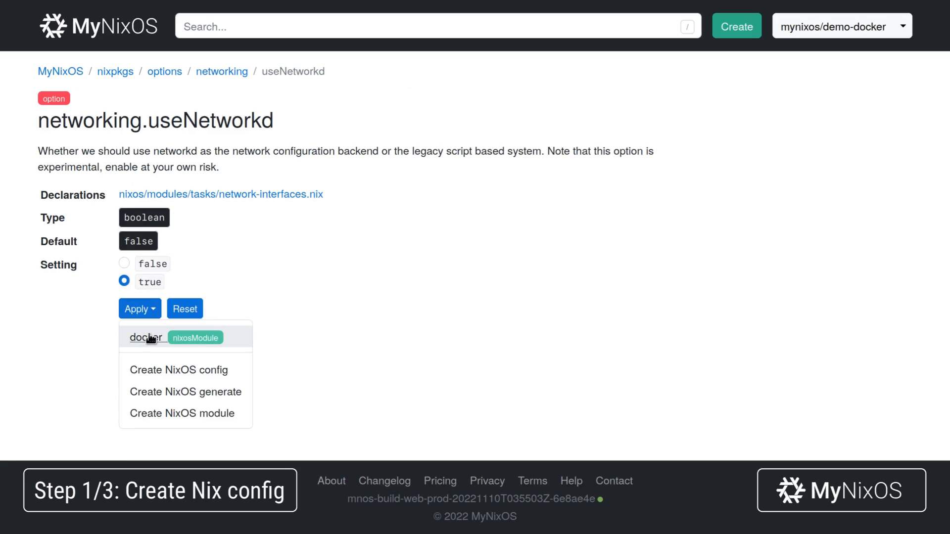
{"action": "left_click", "coordinate": [145, 338]}
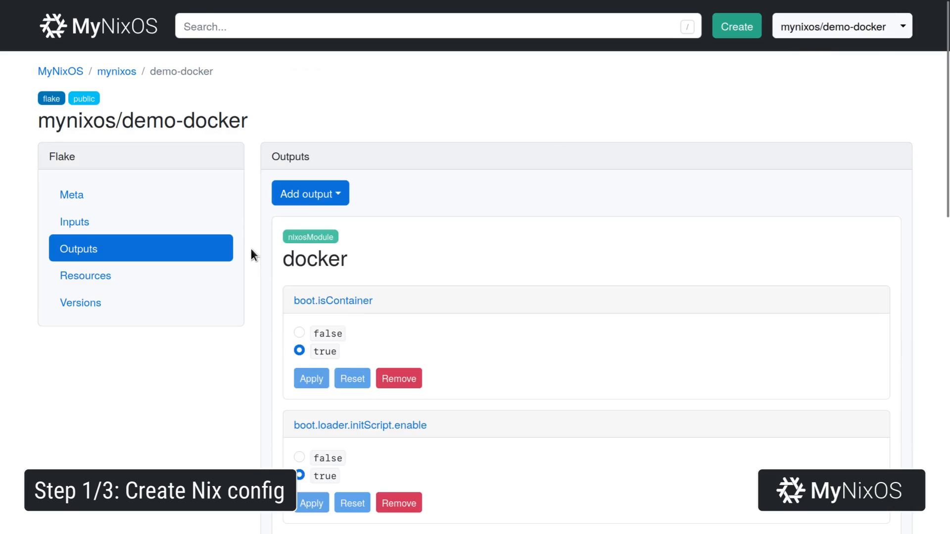
Show the Add output choices on the demo-docker Outputs list, then dismiss them
{"action": "left_click", "coordinate": [309, 193]}
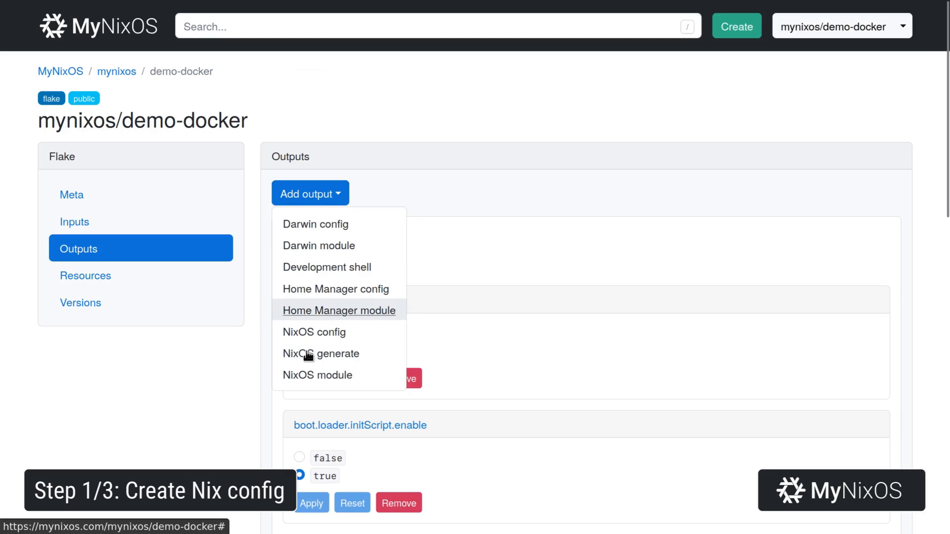
{"action": "left_click", "coordinate": [317, 375]}
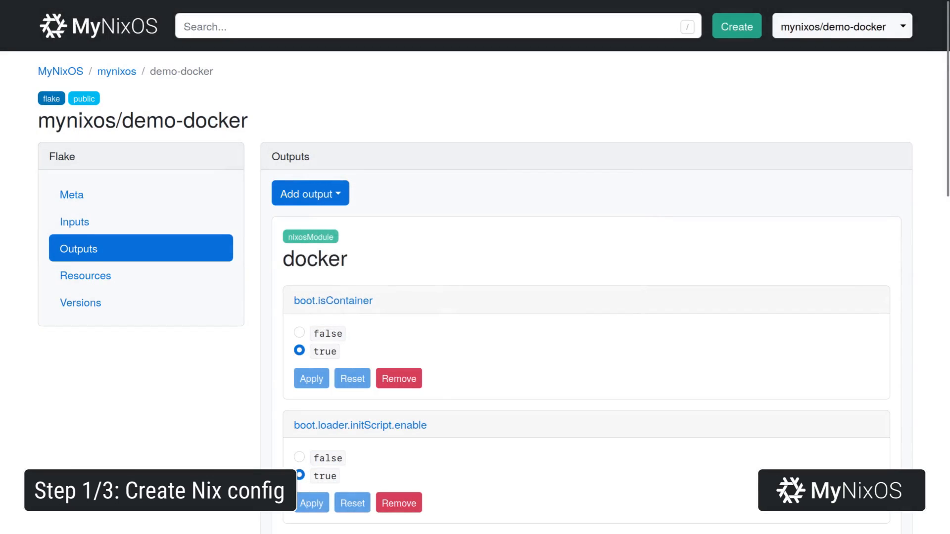
{"action": "mouse_move", "coordinate": [503, 118]}
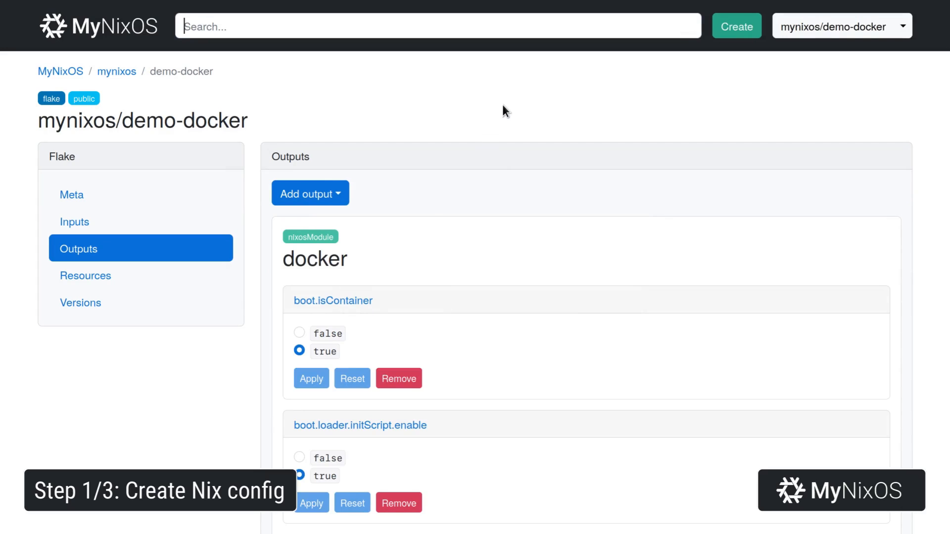
Apply services.openssh.enable to the services module
{"action": "type", "text": "servic"}
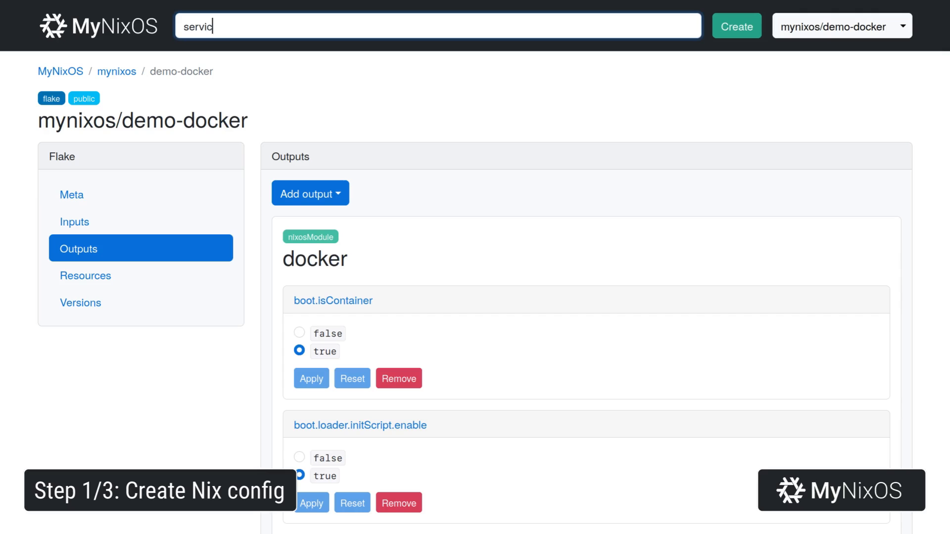
{"action": "type", "text": "services.openssh."}
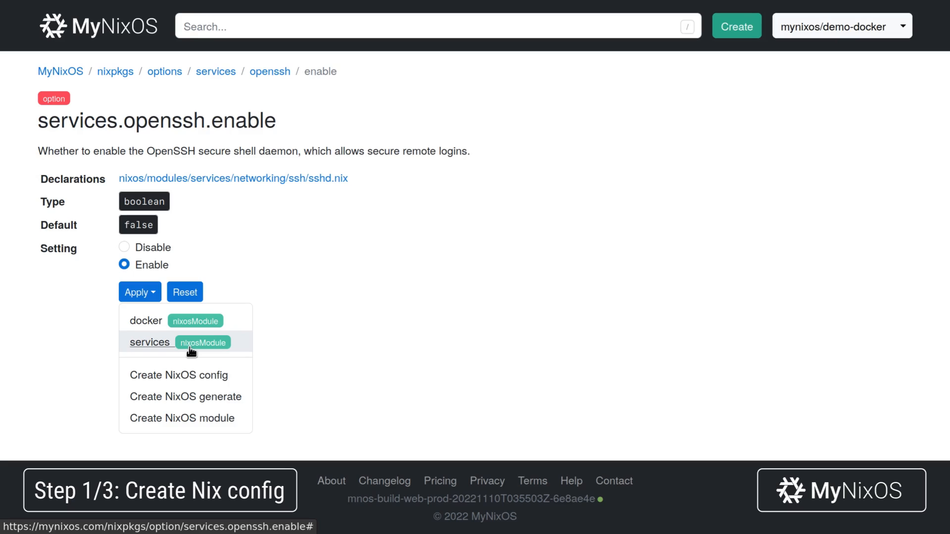
{"action": "left_click", "coordinate": [149, 343]}
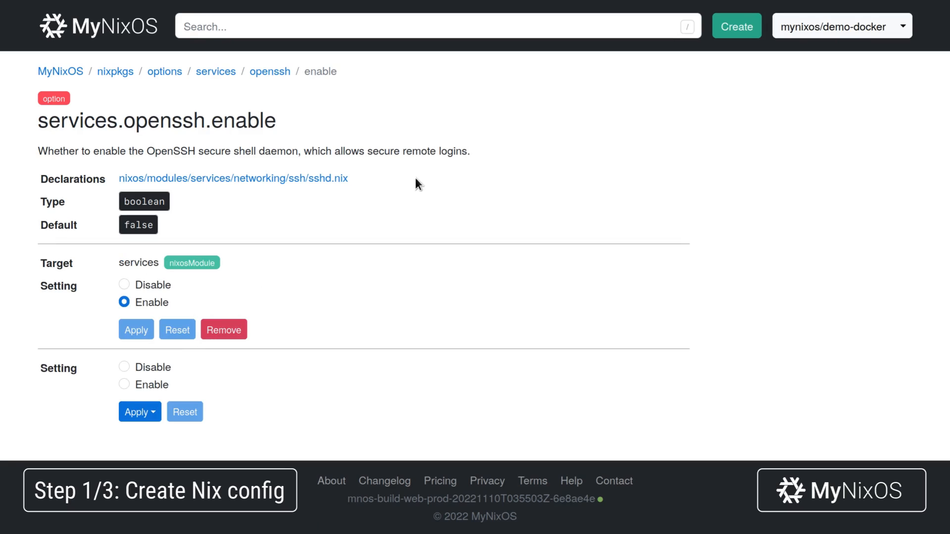
Enable the Redis server named demo via services.redis.servers.<name>.enable and apply it
{"action": "left_click", "coordinate": [437, 25]}
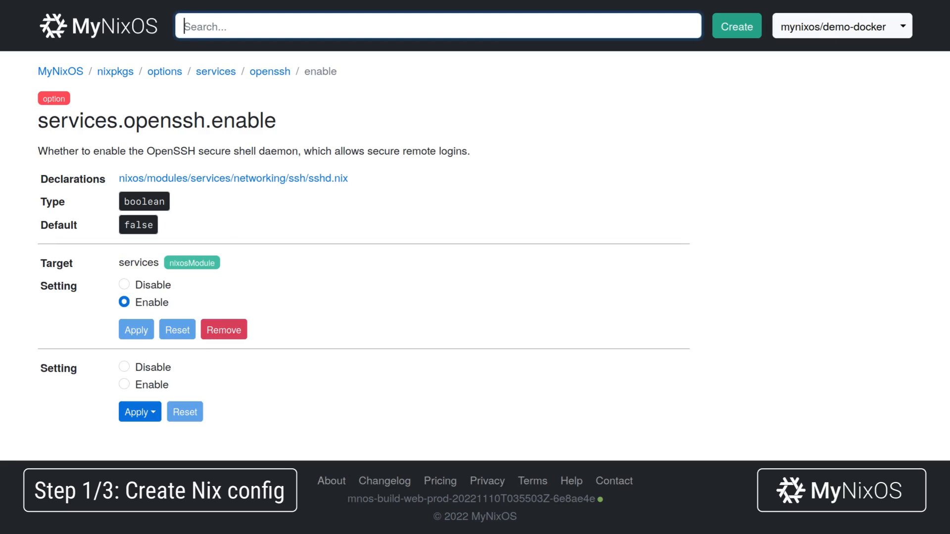
{"action": "type", "text": "services.redis.serv"}
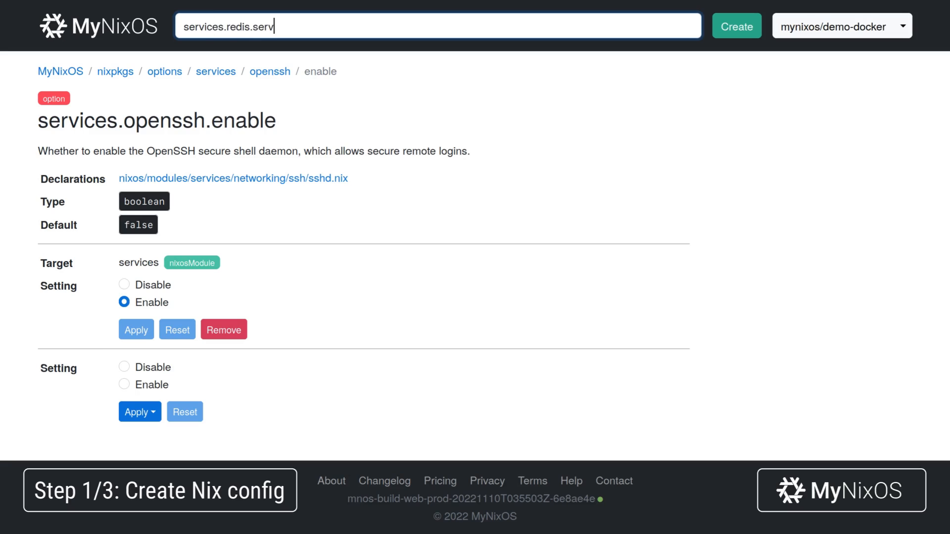
{"action": "key", "text": "Enter"}
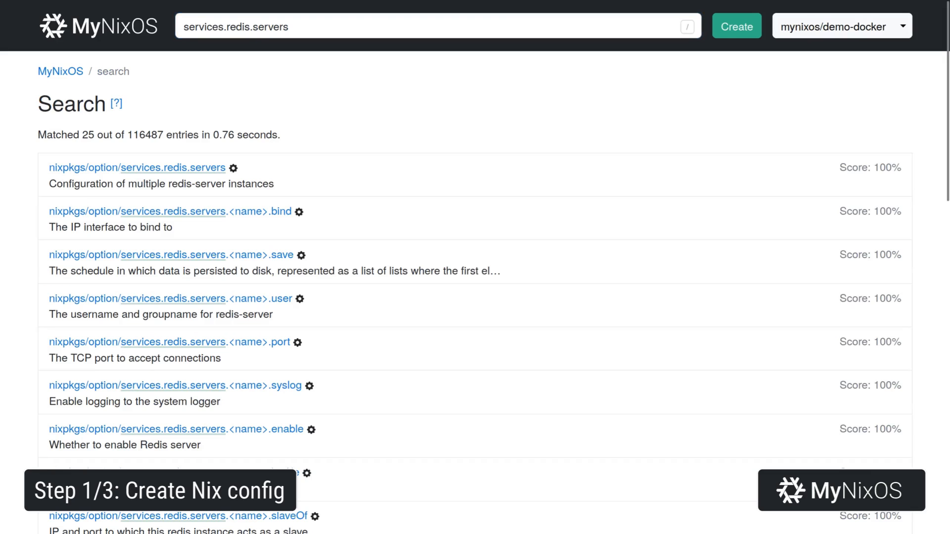
{"action": "scroll", "scroll_direction": "down", "scroll_amount": 3}
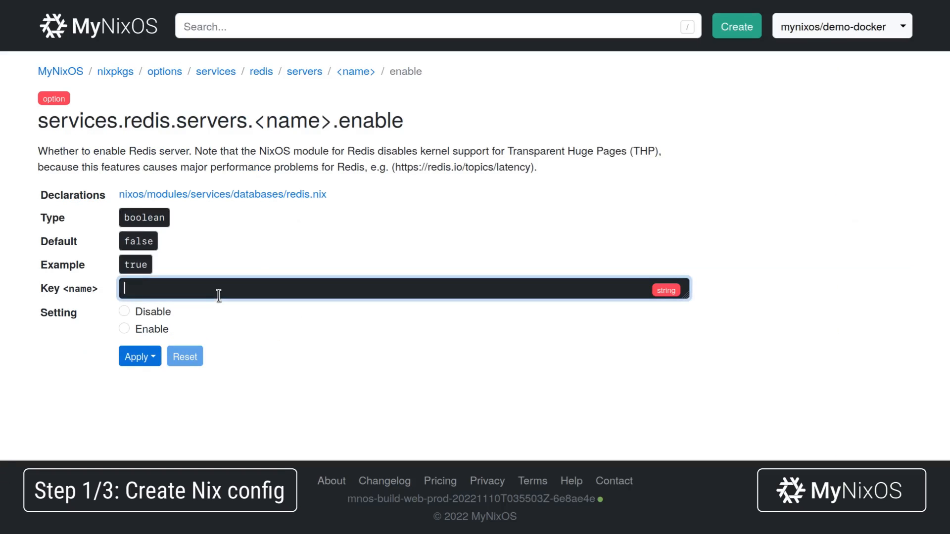
{"action": "left_click", "coordinate": [125, 329]}
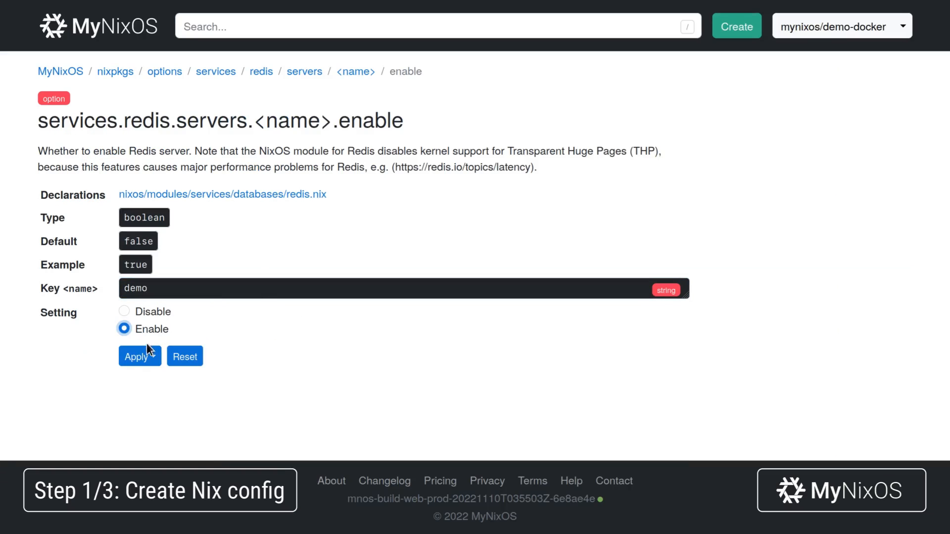
{"action": "left_click", "coordinate": [139, 357]}
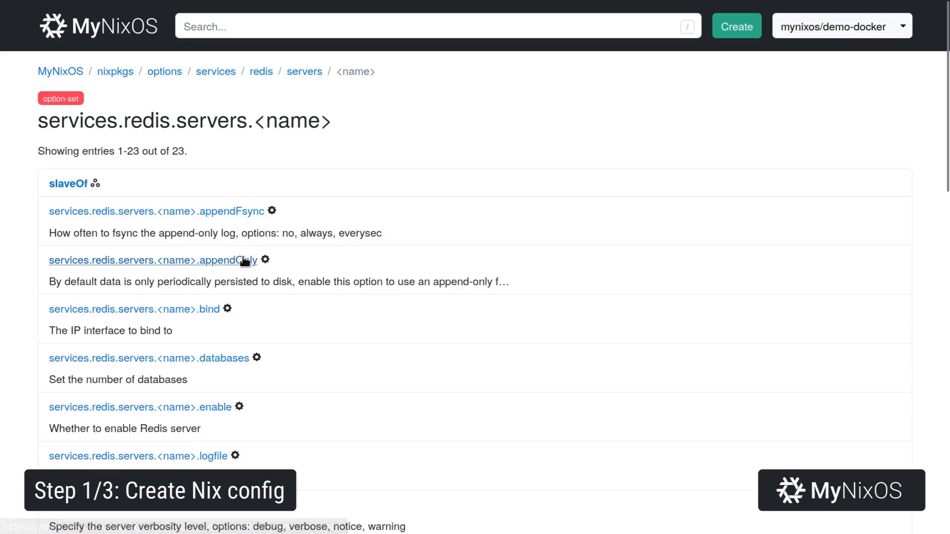
Set services.redis.servers port 6379 for demo, applied to the docker module
{"action": "scroll", "scroll_direction": "down", "scroll_amount": 3}
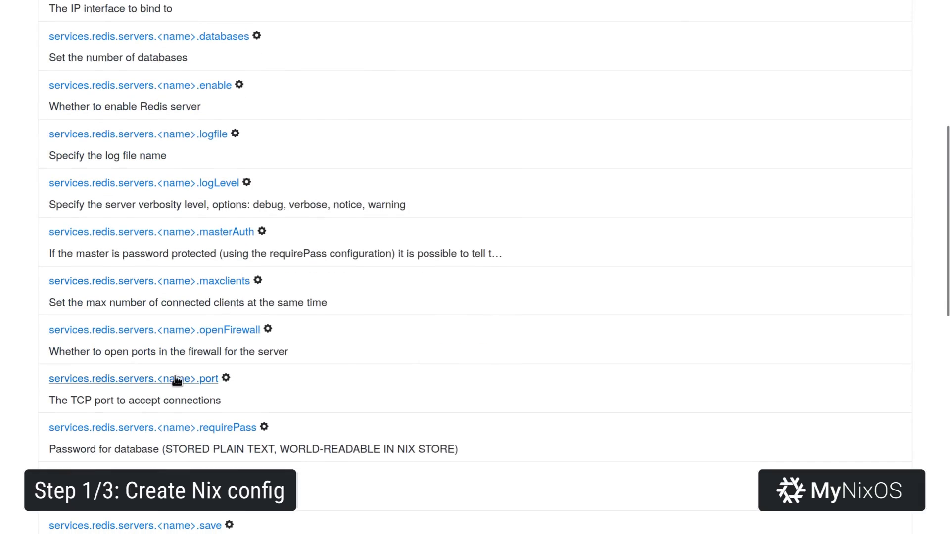
{"action": "left_click", "coordinate": [132, 378]}
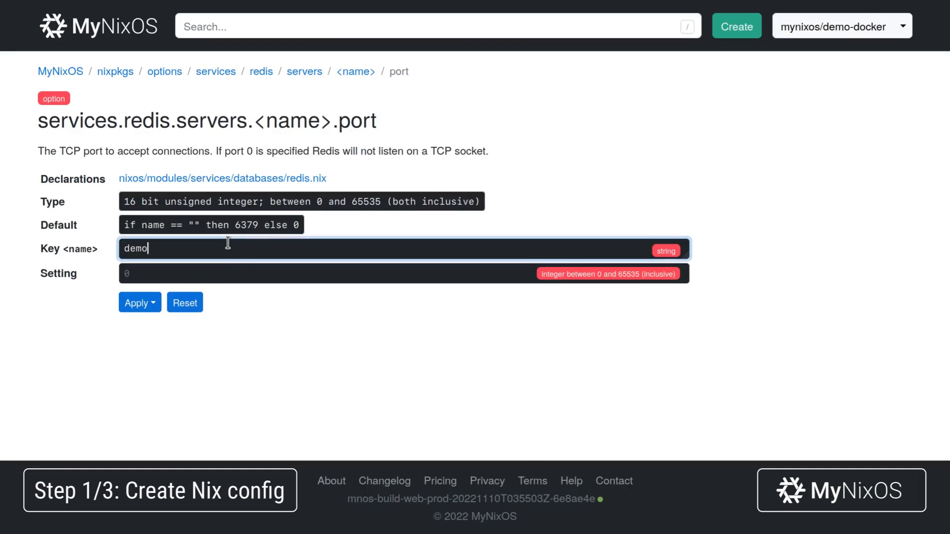
{"action": "type", "text": "6379"}
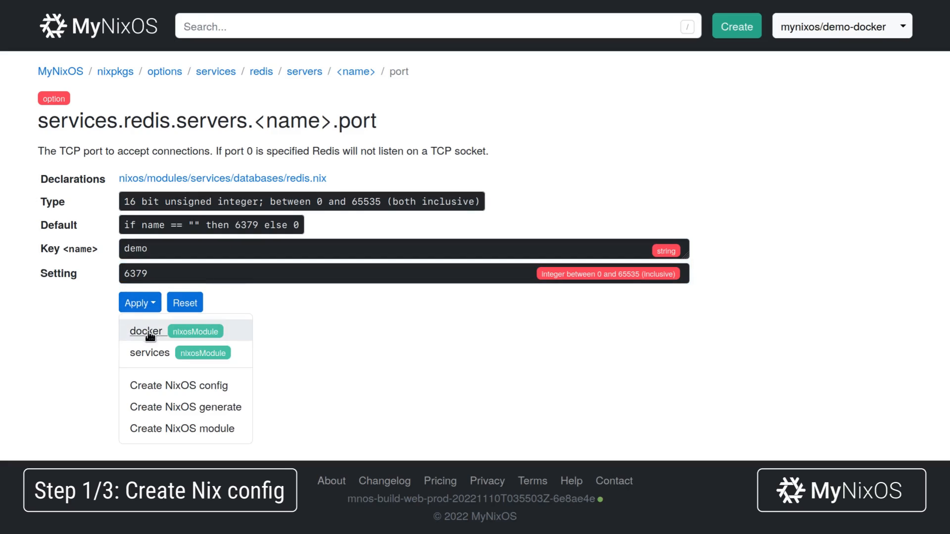
{"action": "left_click", "coordinate": [149, 352]}
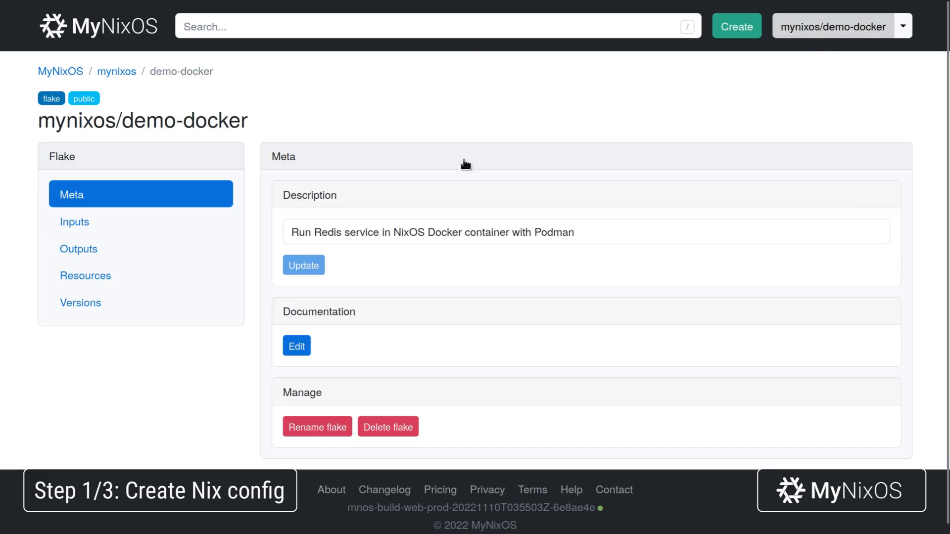
Create a NixOS module output named user-root from the name suggestions
{"action": "left_click", "coordinate": [78, 249]}
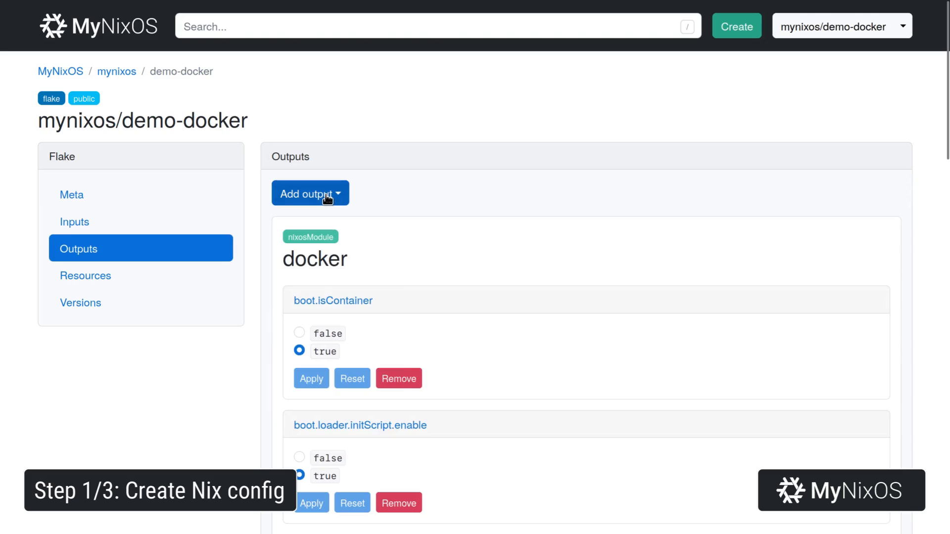
{"action": "left_click", "coordinate": [305, 193]}
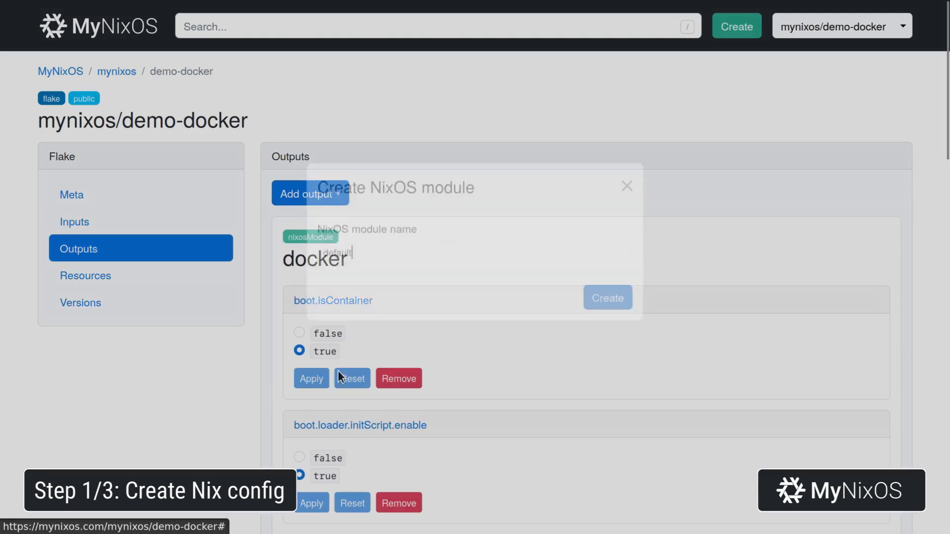
{"action": "type", "text": "u"}
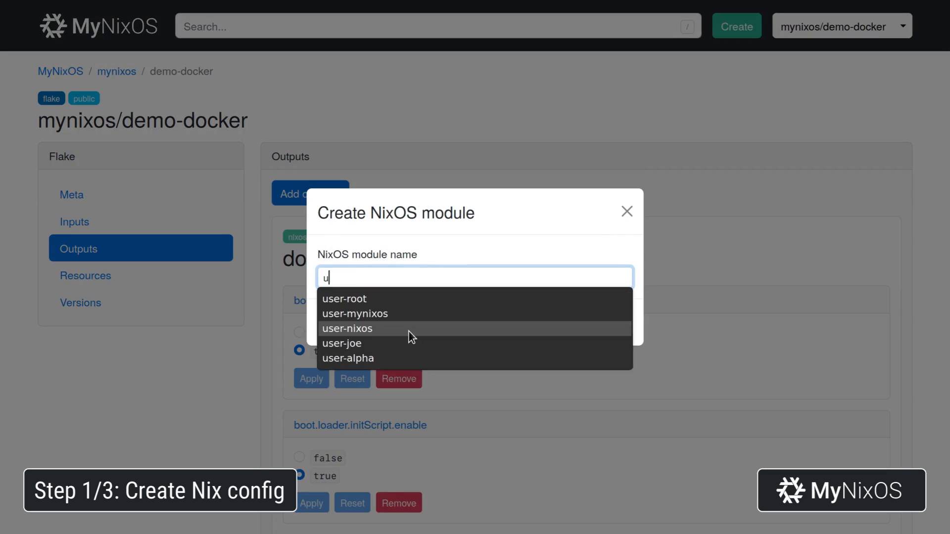
{"action": "left_click", "coordinate": [627, 212]}
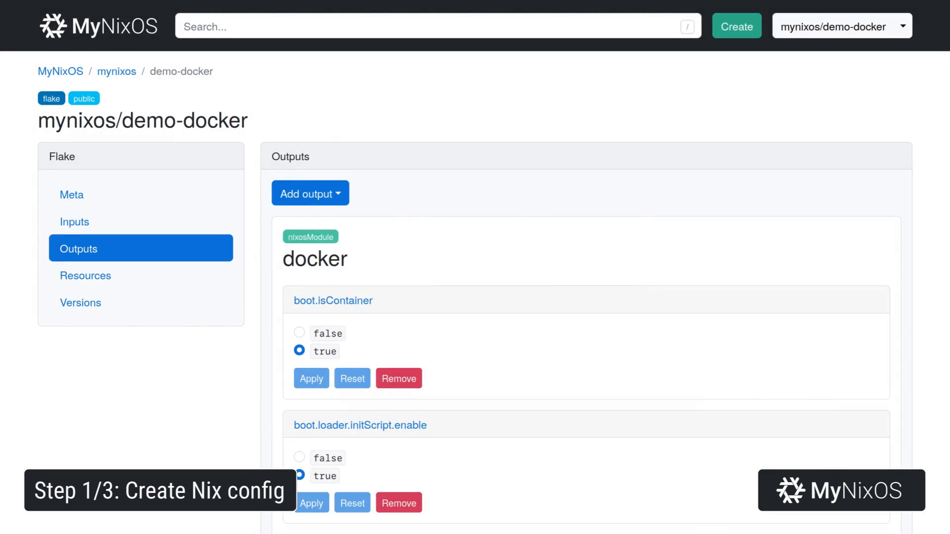
{"action": "type", "text": "use"}
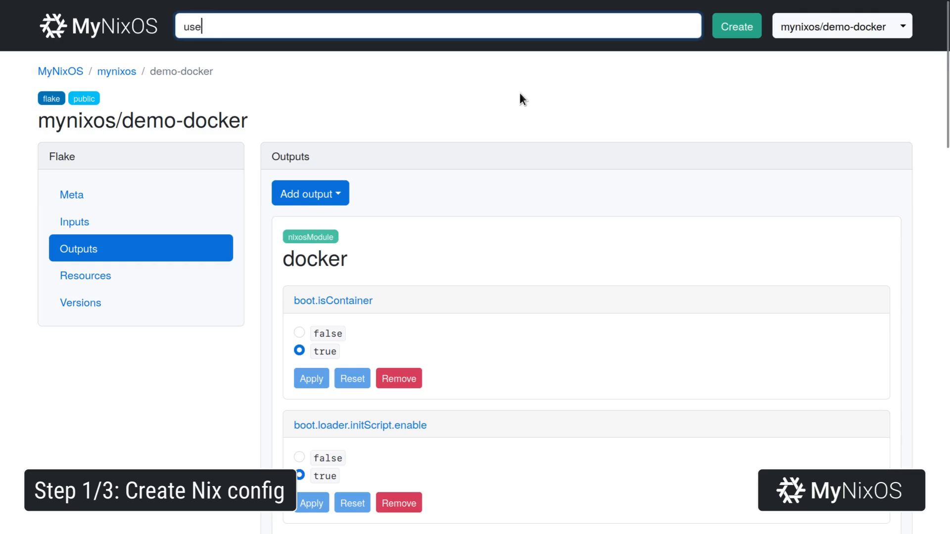
Give users.users root the package pkgs.redis, applied to the user-root module
{"action": "type", "text": "users.users"}
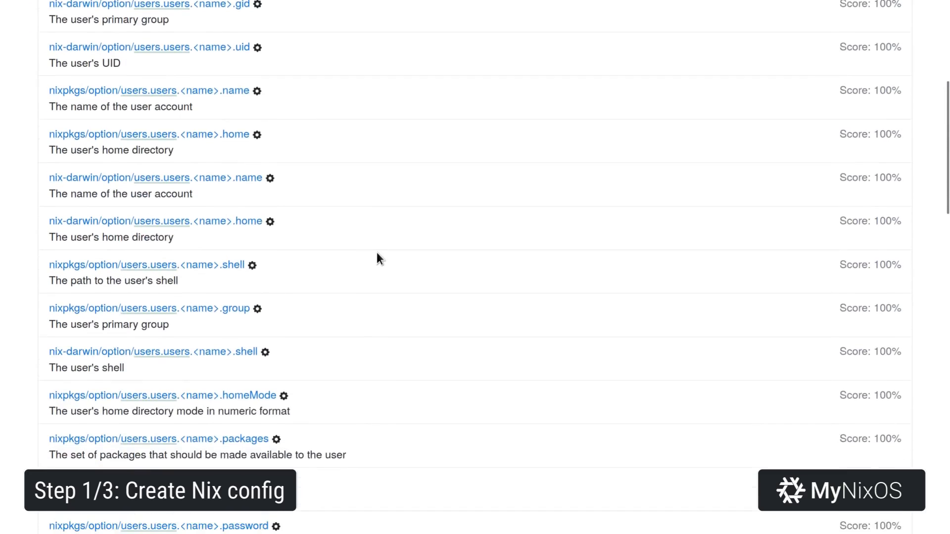
{"action": "left_click", "coordinate": [161, 439]}
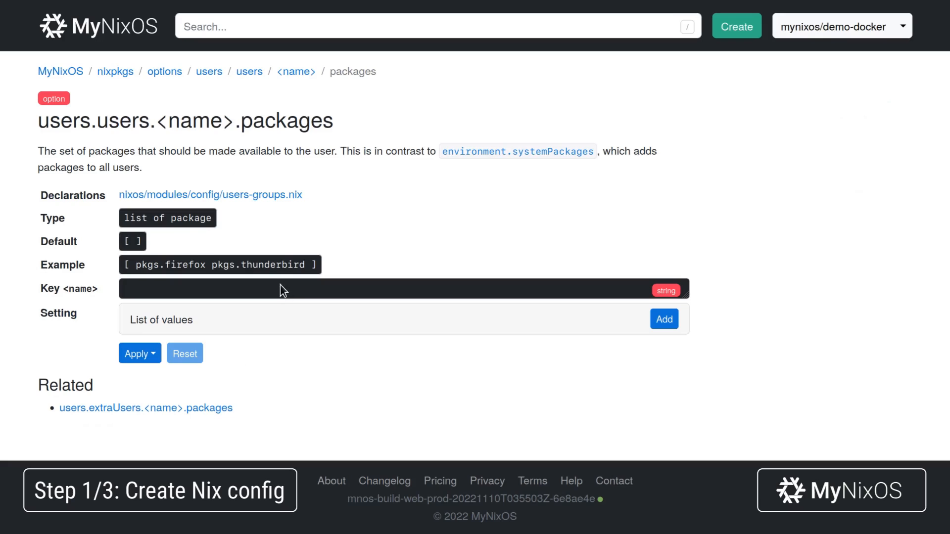
{"action": "type", "text": "root"}
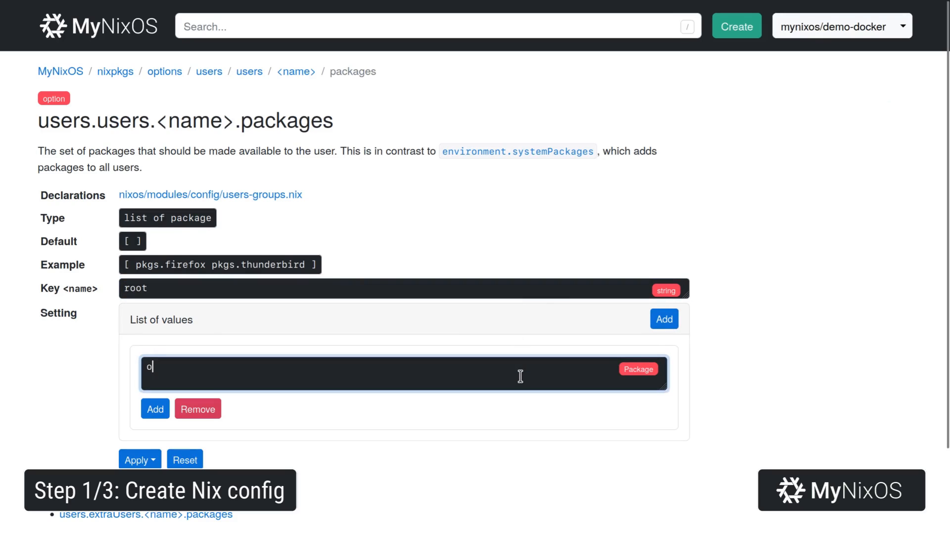
{"action": "type", "text": "pkgs.redis"}
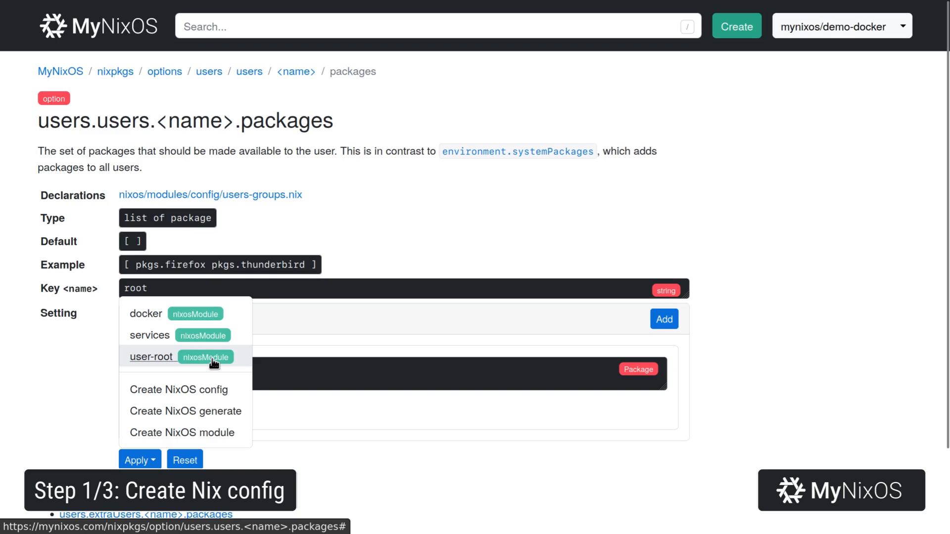
{"action": "left_click", "coordinate": [151, 357]}
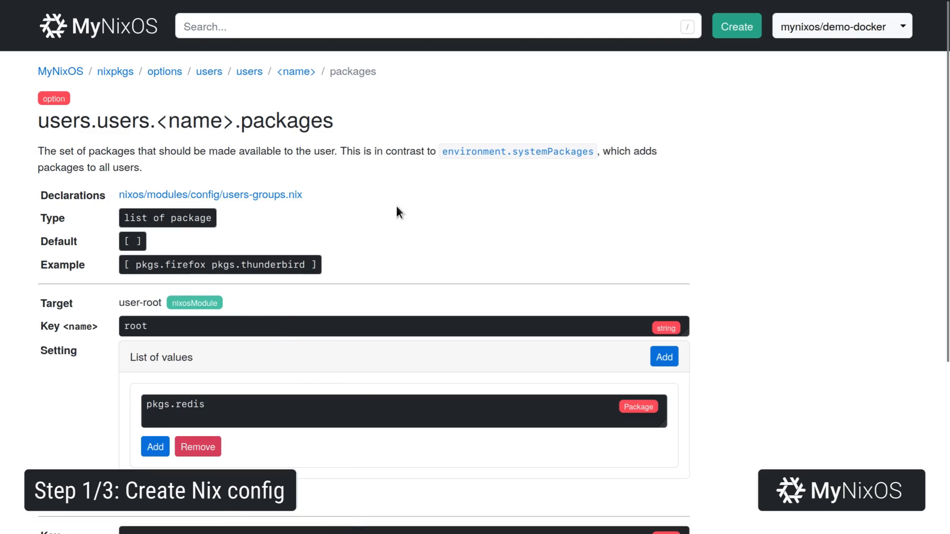
{"action": "mouse_move", "coordinate": [323, 91]}
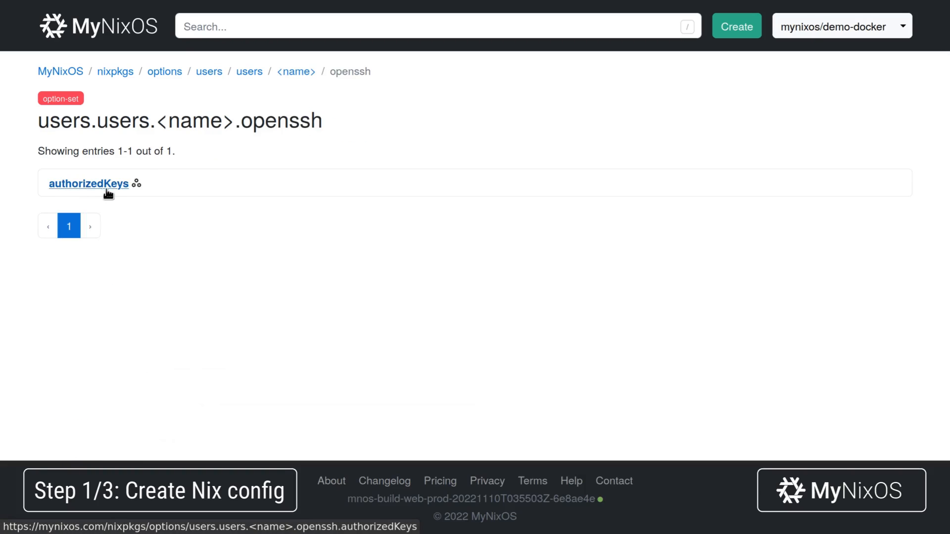
Add a new authorized key entry under users.users.root.openssh.authorizedKeys.keys
{"action": "left_click", "coordinate": [88, 184]}
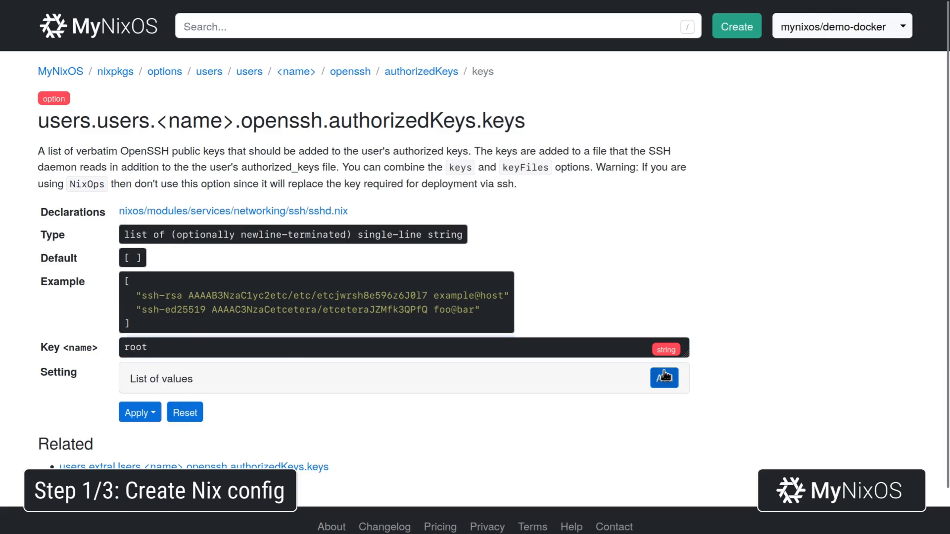
{"action": "left_click", "coordinate": [664, 376]}
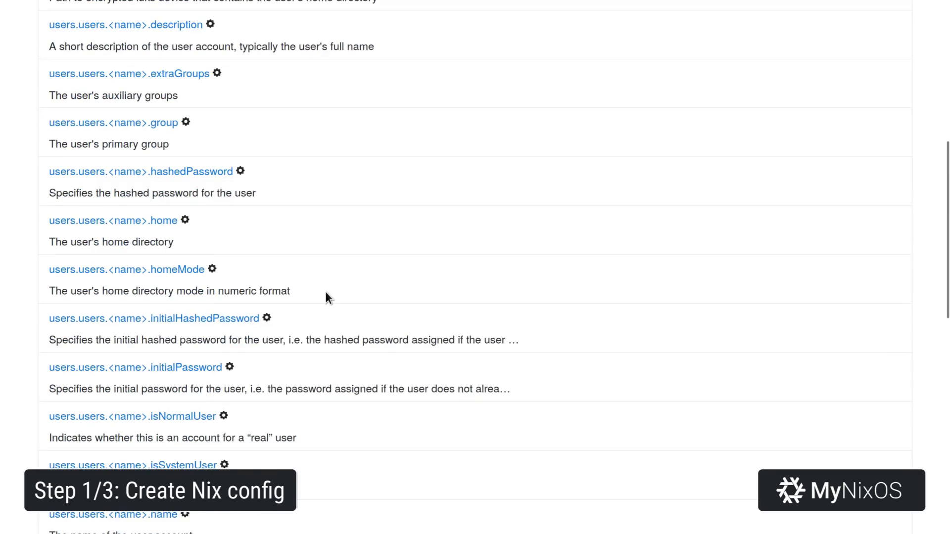
Set users.users.<name>.password with key root and apply it to the user-root module
{"action": "scroll", "scroll_direction": "down", "scroll_amount": 3}
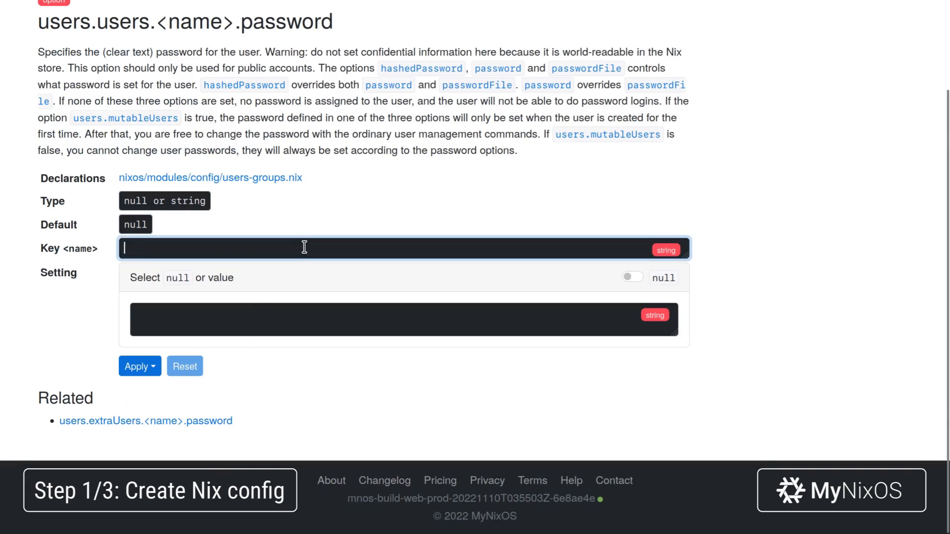
{"action": "type", "text": "root"}
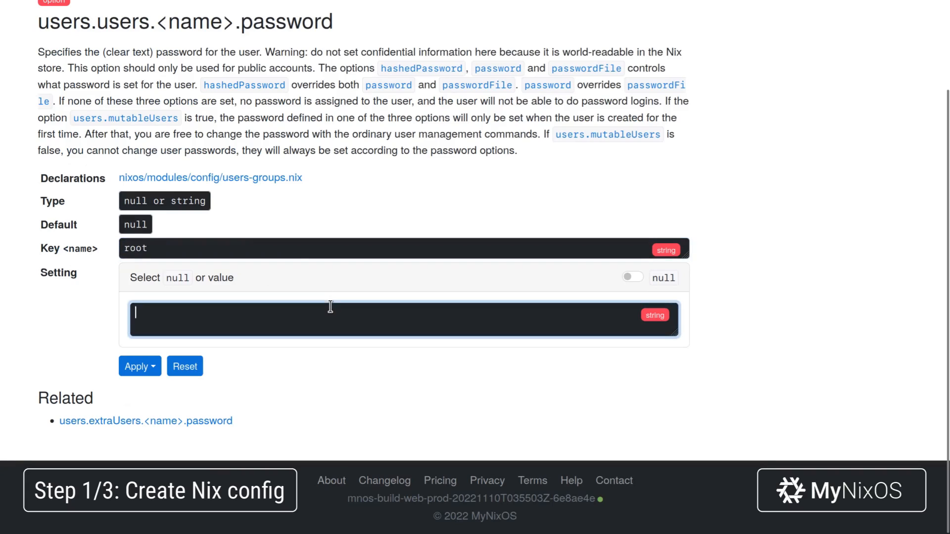
{"action": "left_click", "coordinate": [136, 367]}
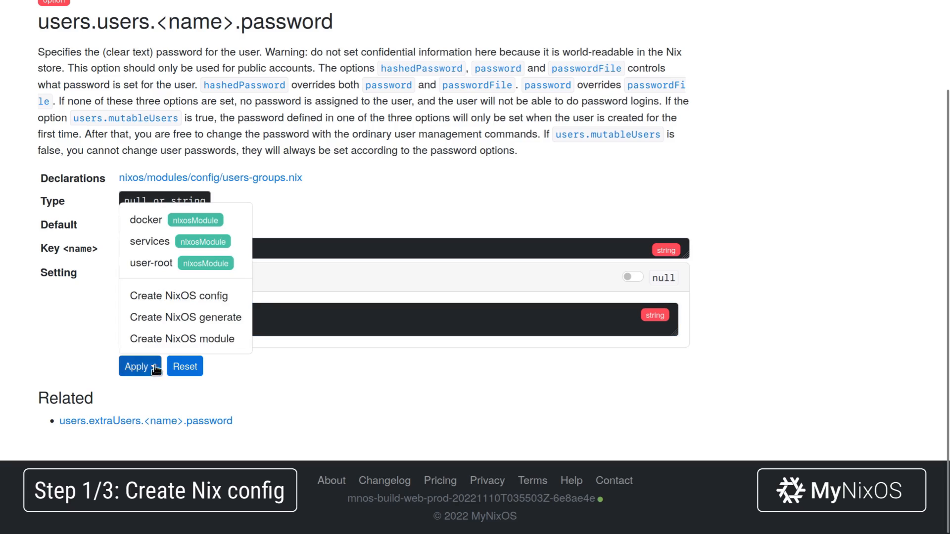
{"action": "left_click", "coordinate": [152, 263]}
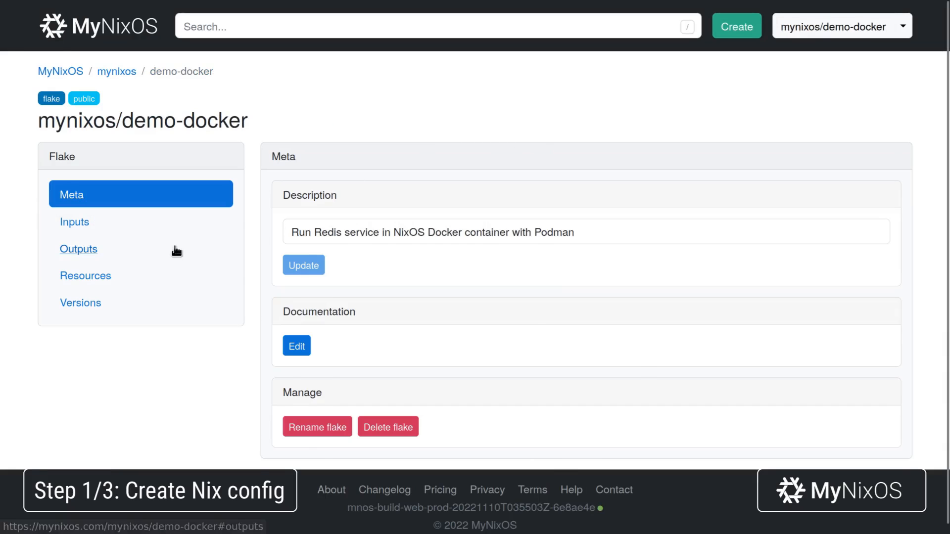
Create a NixOS generate output named nixos targeting x86_64-linux in docker format
{"action": "left_click", "coordinate": [78, 250]}
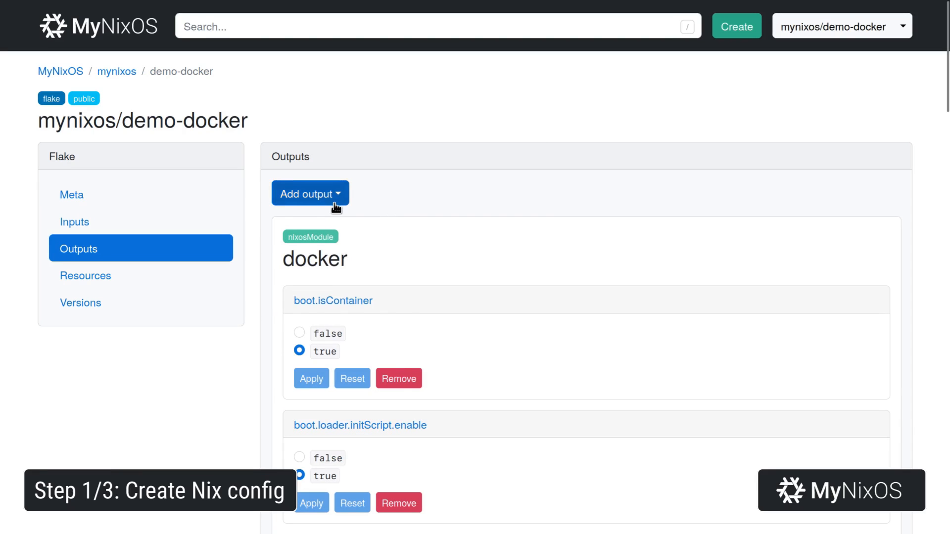
{"action": "left_click", "coordinate": [310, 194]}
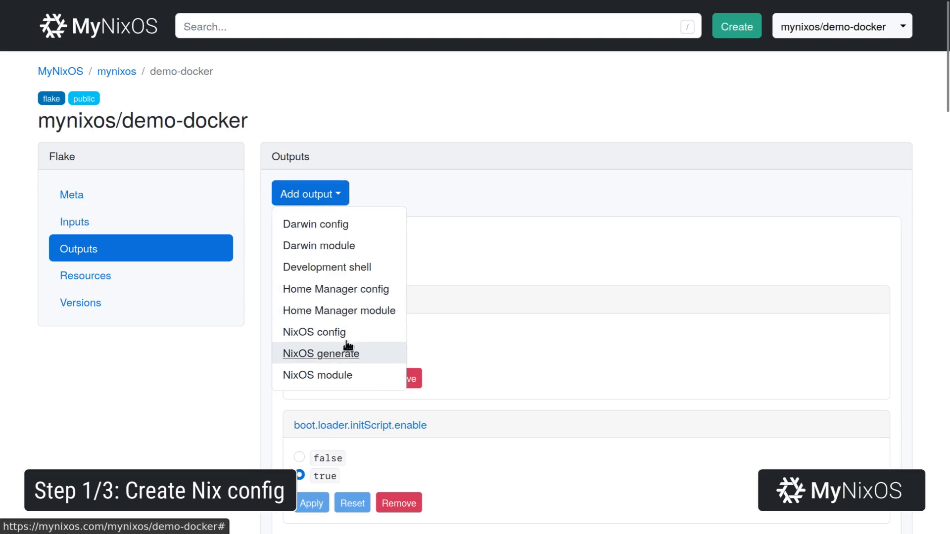
{"action": "left_click", "coordinate": [320, 353]}
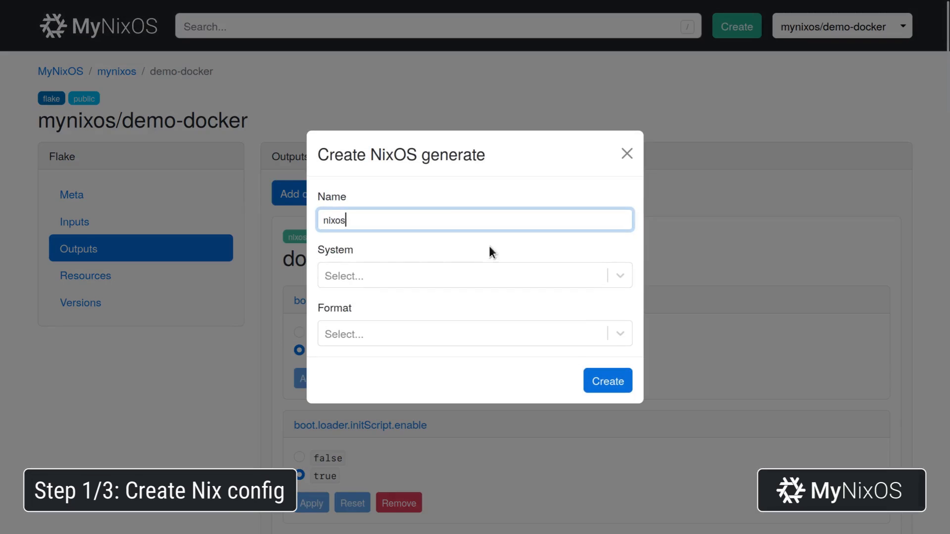
{"action": "left_click", "coordinate": [466, 276]}
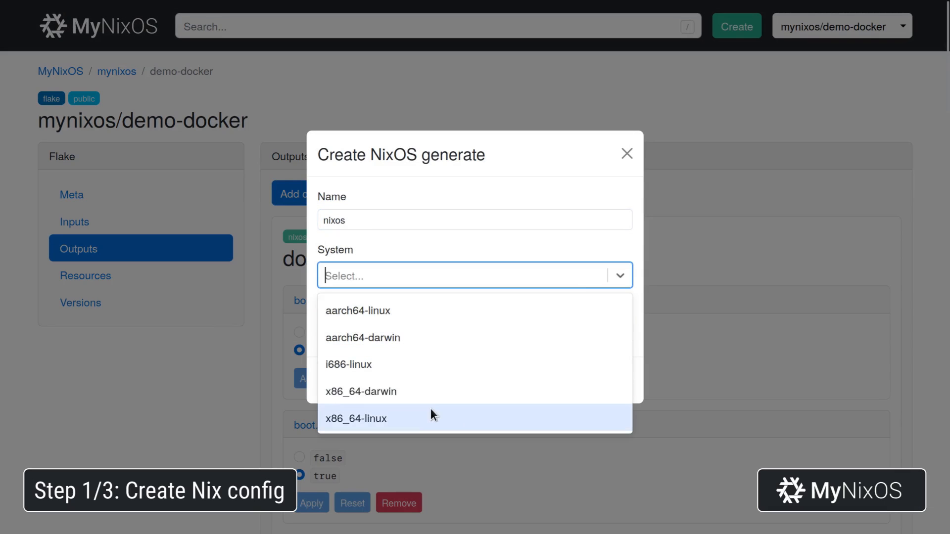
{"action": "left_click", "coordinate": [356, 418]}
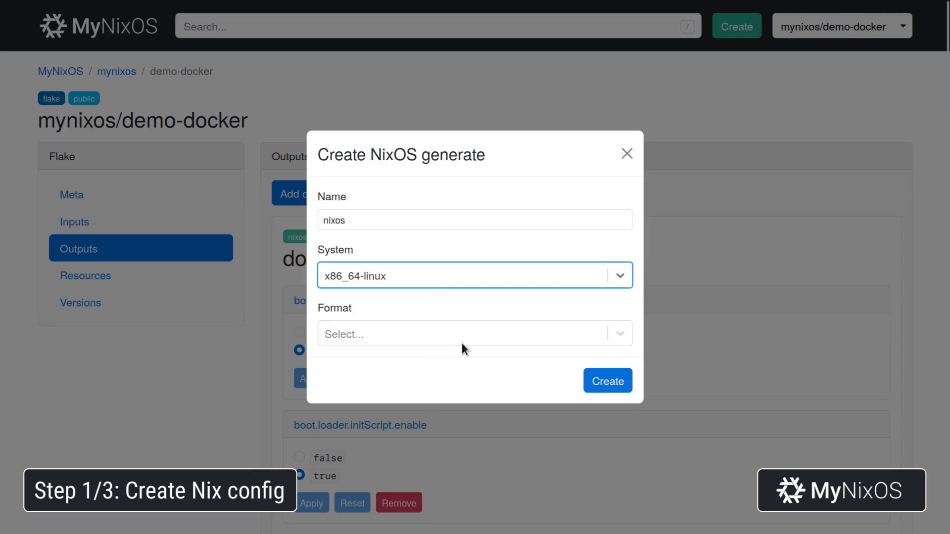
{"action": "left_click", "coordinate": [475, 333]}
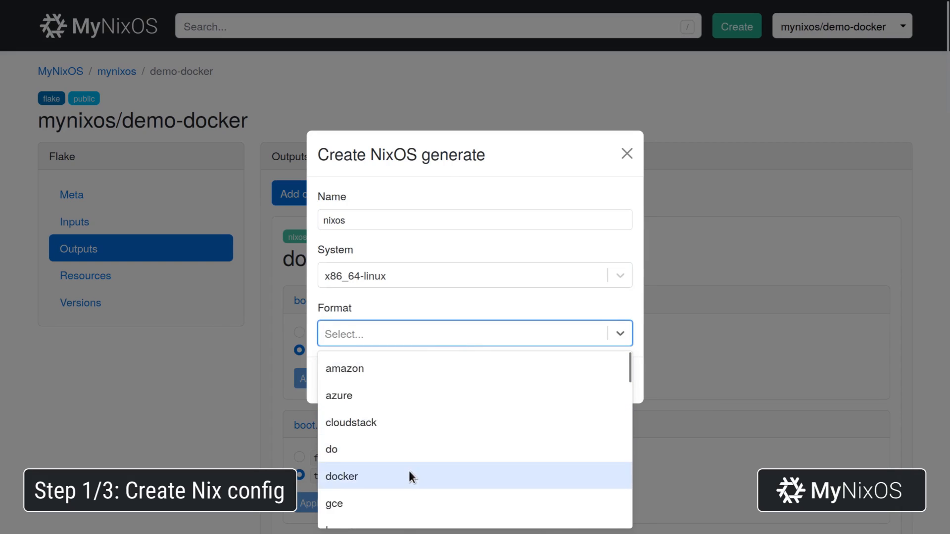
{"action": "left_click", "coordinate": [342, 476]}
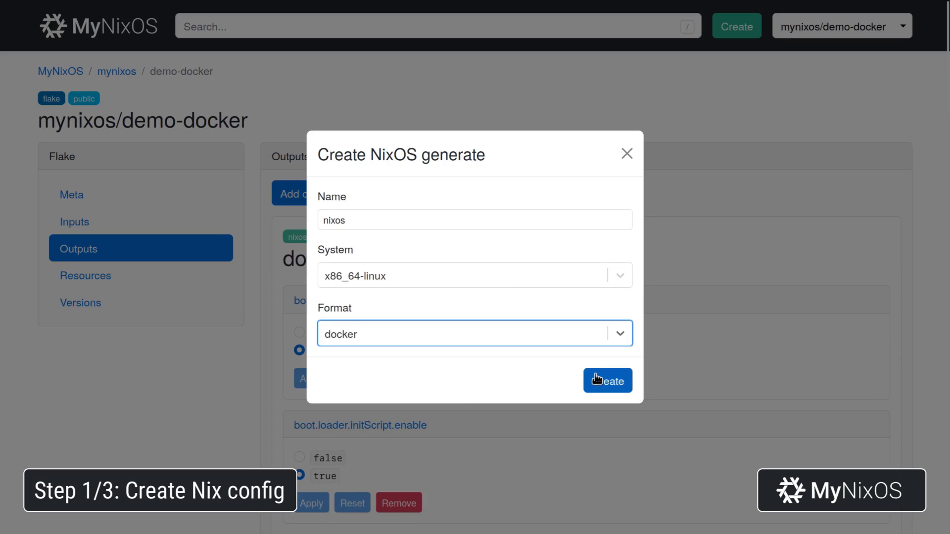
{"action": "left_click", "coordinate": [607, 380]}
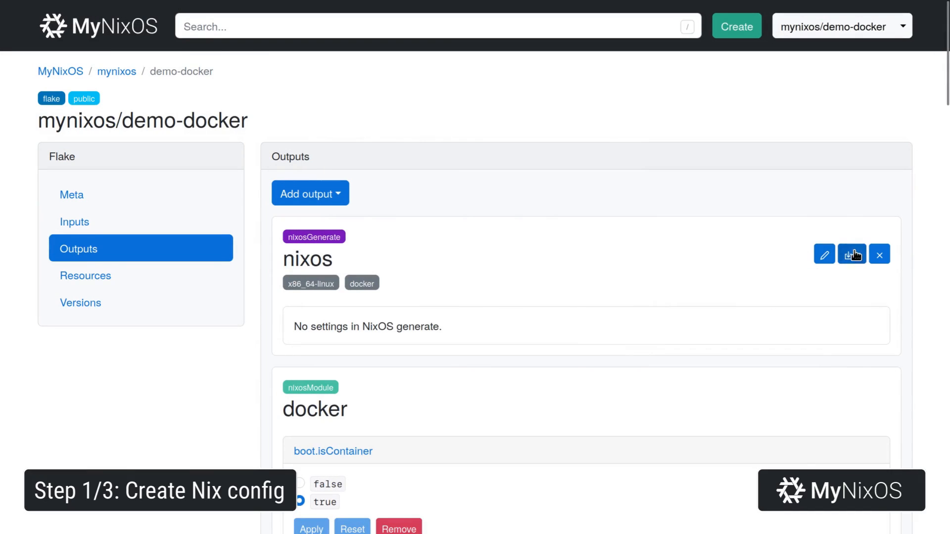
Import the services and user-root modules into the nixos output alongside docker
{"action": "left_click", "coordinate": [851, 254]}
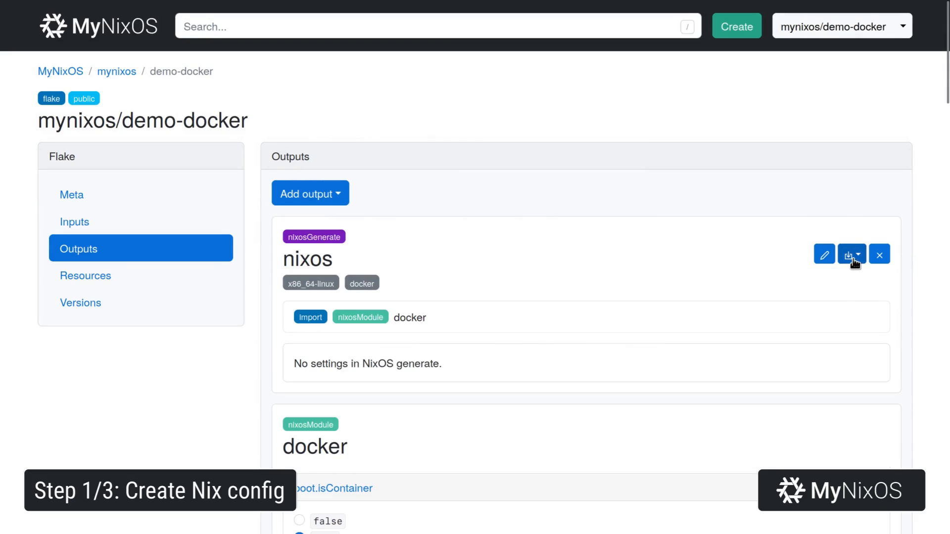
{"action": "left_click", "coordinate": [850, 255]}
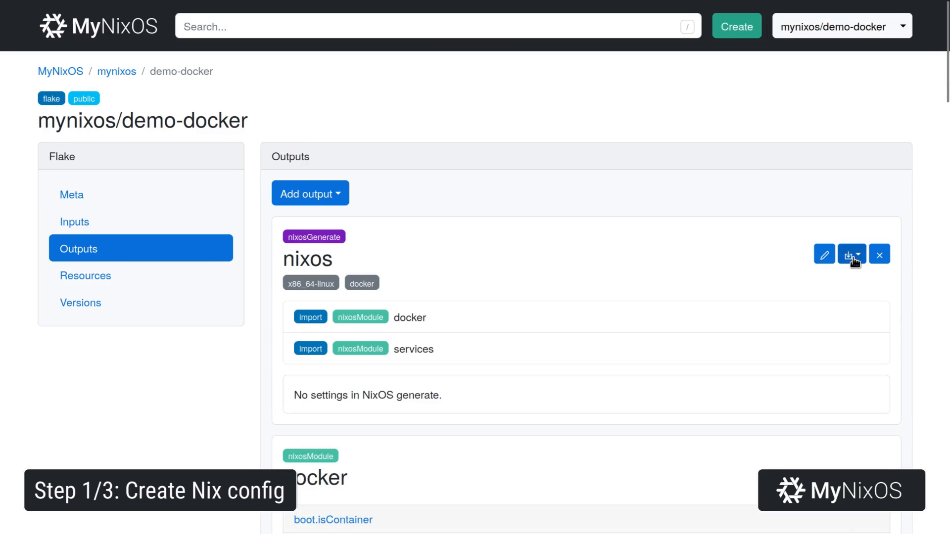
{"action": "left_click", "coordinate": [854, 255]}
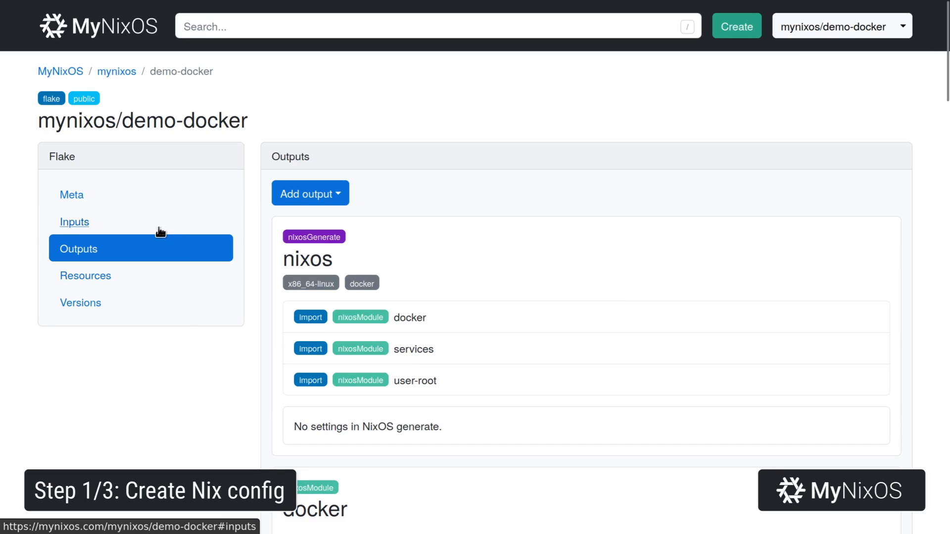
Show the flake's inputs and expand the nixos-generators input details
{"action": "left_click", "coordinate": [74, 222]}
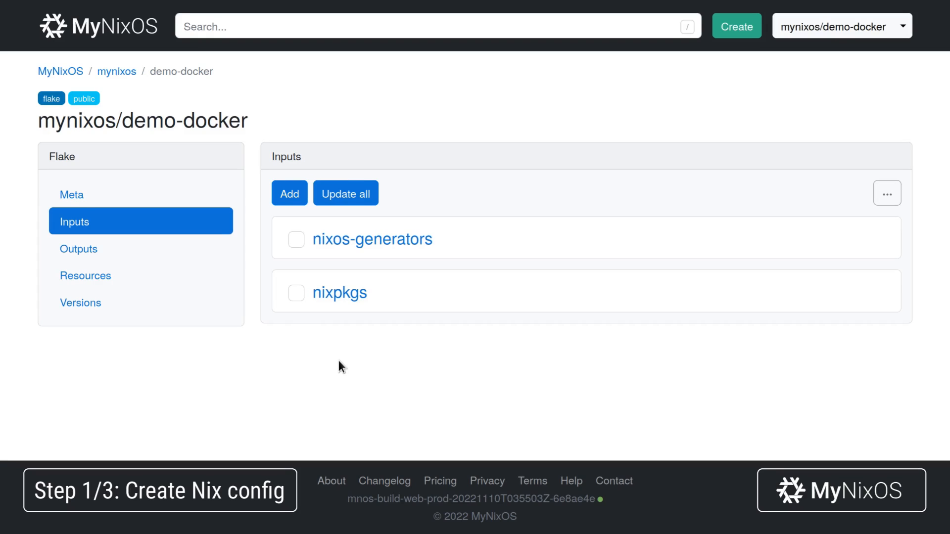
{"action": "mouse_move", "coordinate": [372, 238]}
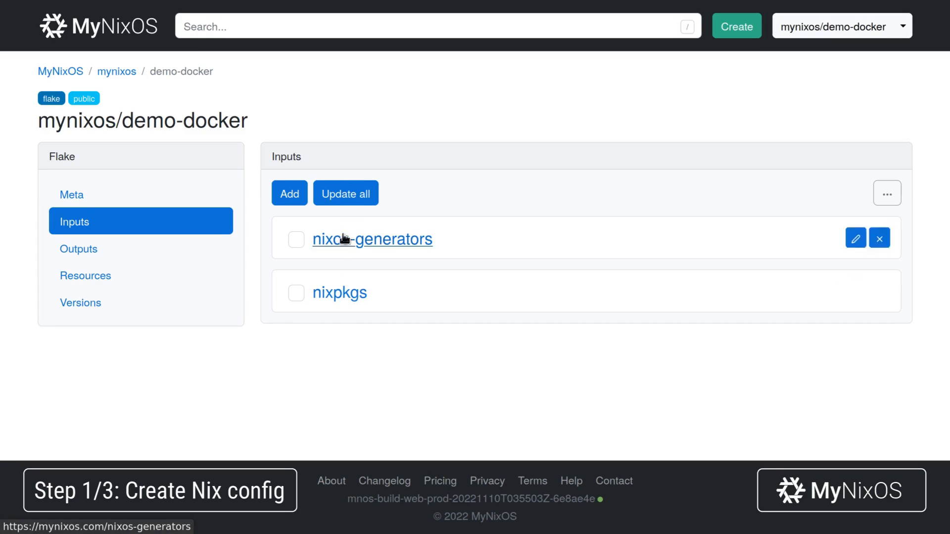
{"action": "left_click", "coordinate": [345, 193]}
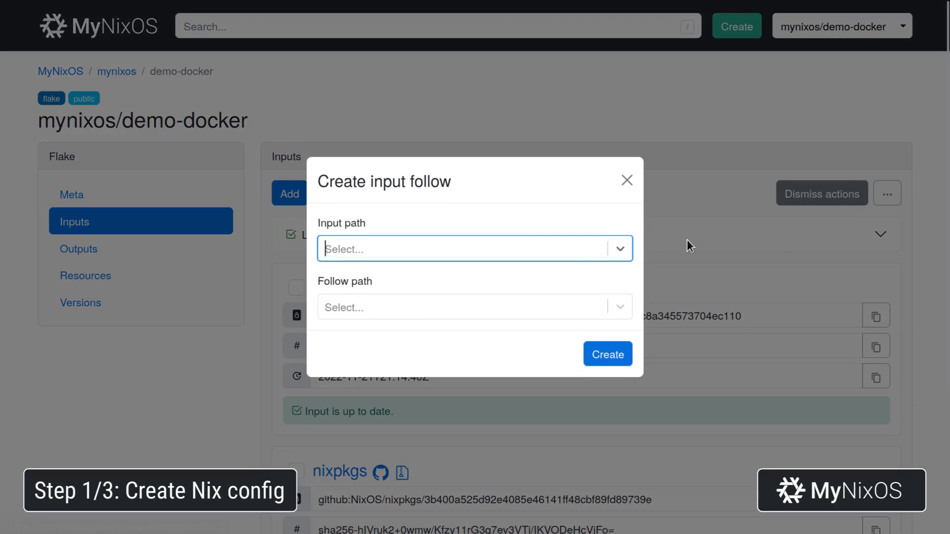
Create a follow making nixos-generators/nixpkgs track nixpkgs, then view the flake's versions
{"action": "left_click", "coordinate": [474, 249]}
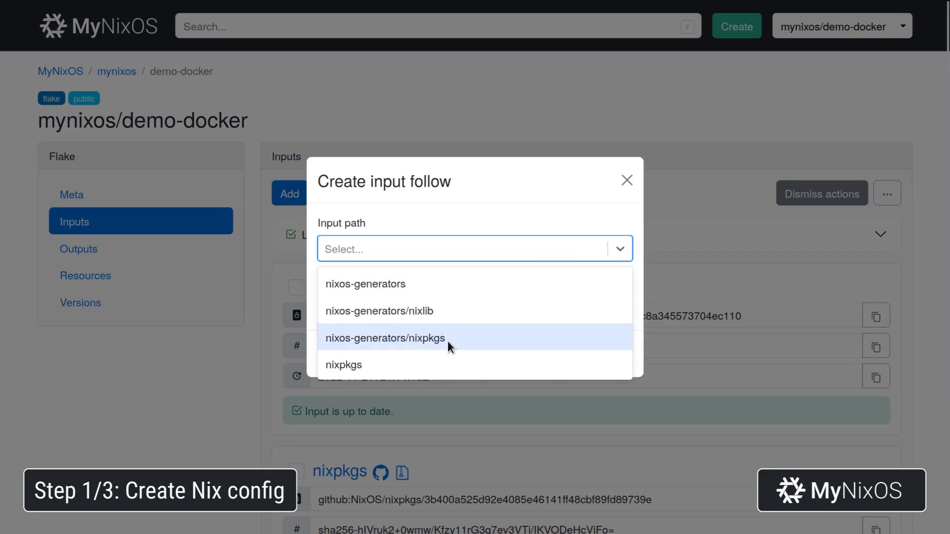
{"action": "left_click", "coordinate": [385, 338]}
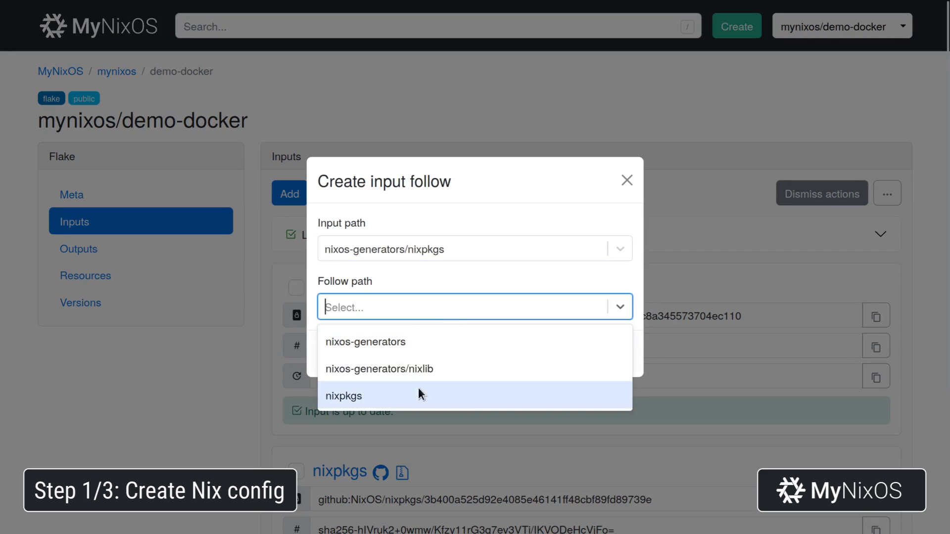
{"action": "left_click", "coordinate": [344, 396]}
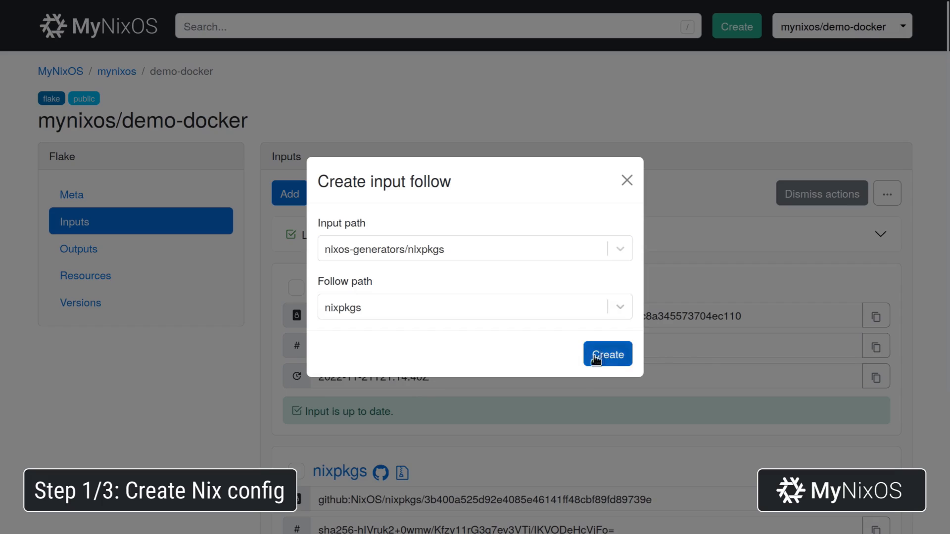
{"action": "left_click", "coordinate": [607, 354]}
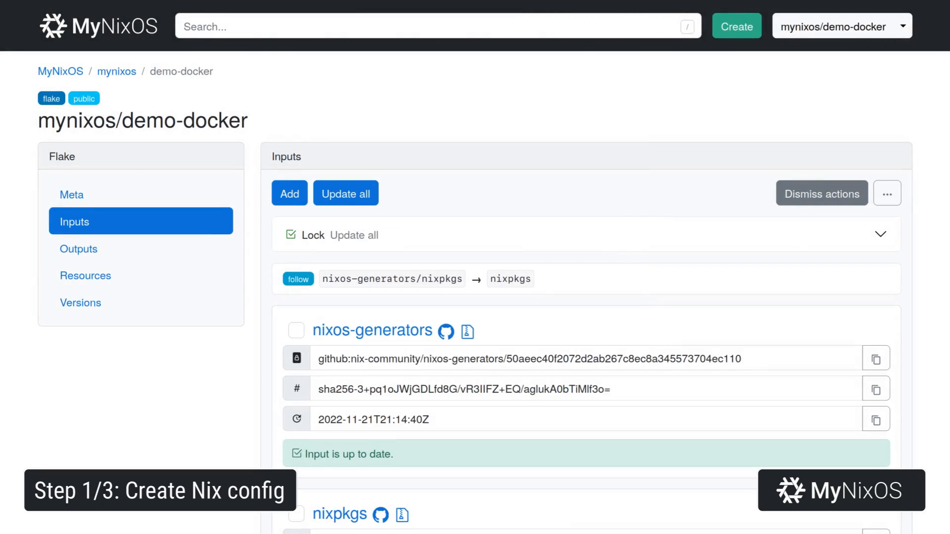
{"action": "left_click", "coordinate": [80, 303]}
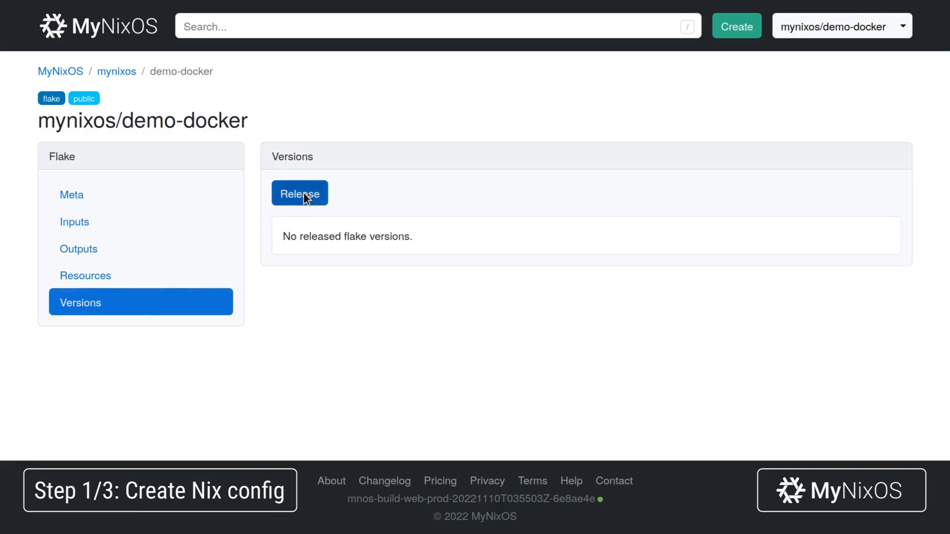
Release Version #1 of demo-docker and build its nixos (nixosGenerate) output
{"action": "left_click", "coordinate": [299, 193]}
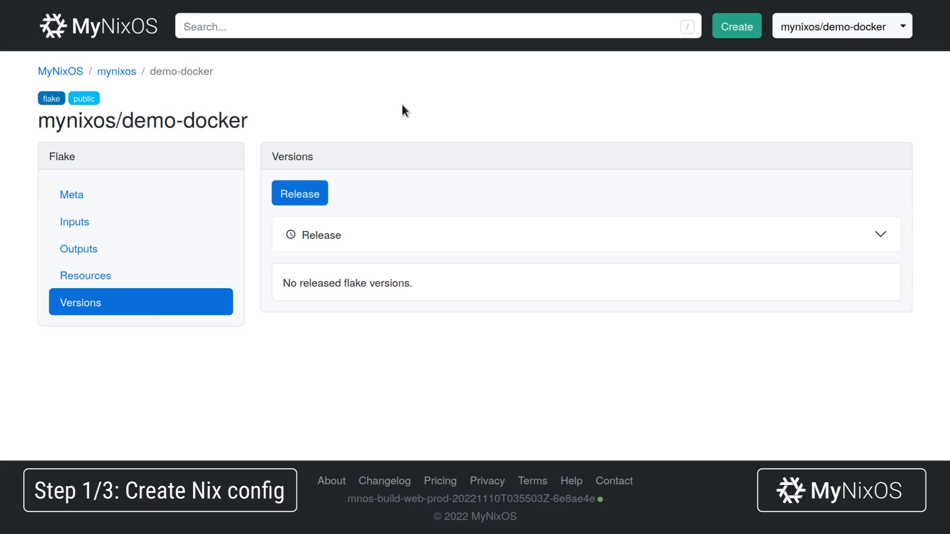
{"action": "left_click", "coordinate": [299, 193]}
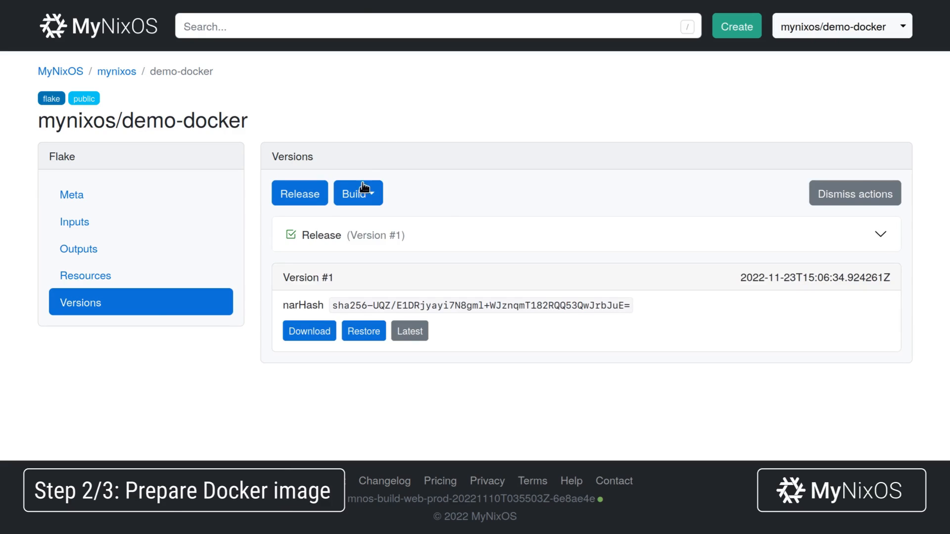
{"action": "left_click", "coordinate": [358, 193]}
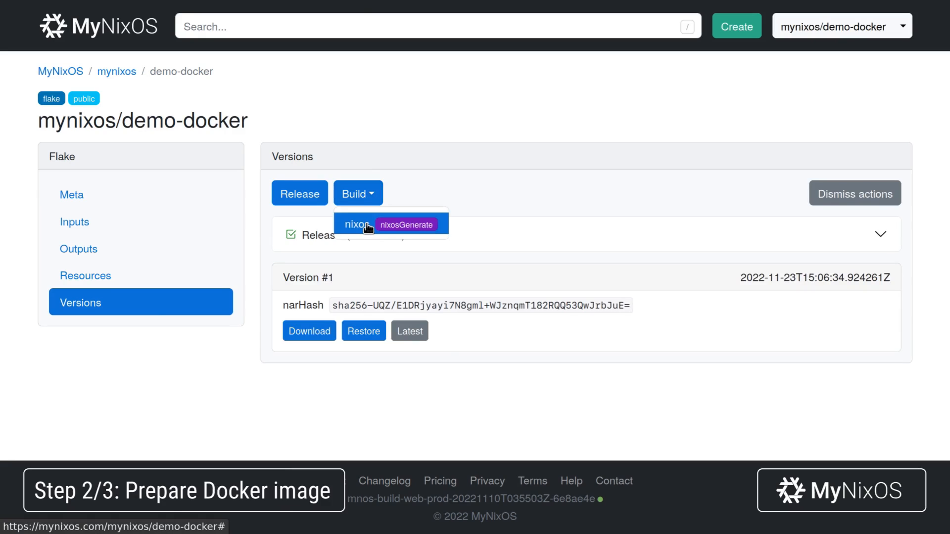
{"action": "left_click", "coordinate": [355, 225]}
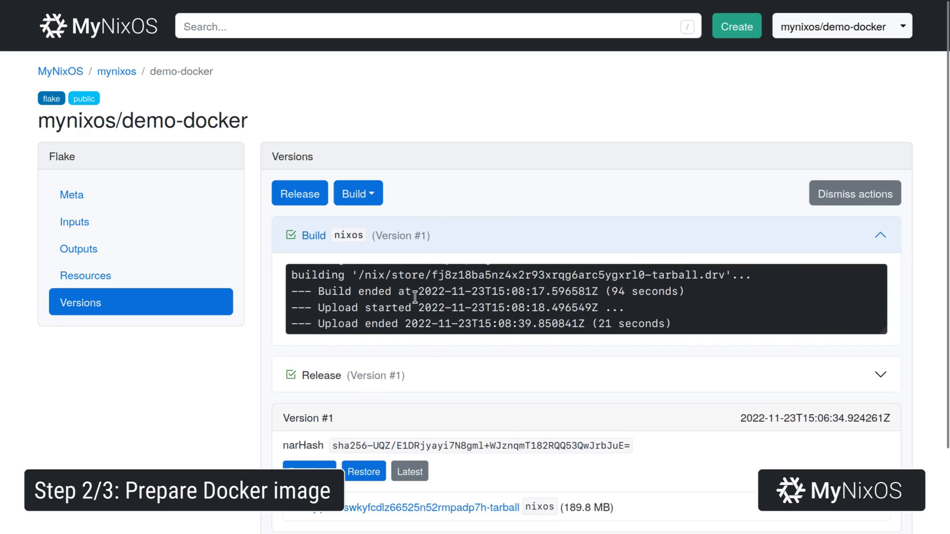
{"action": "mouse_move", "coordinate": [424, 508]}
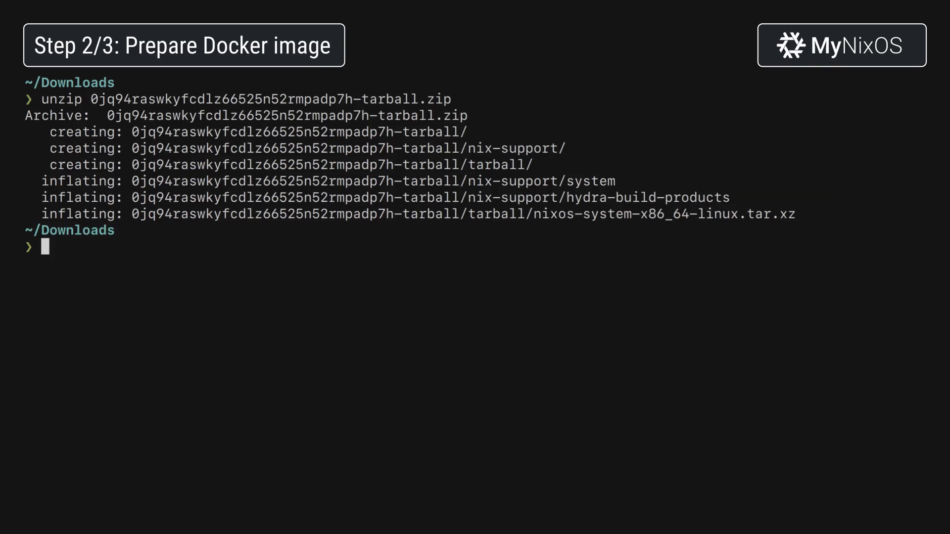
Import nixos-system-x86_64-linux.tar.xz into Podman as image mynixos-demo-docker
{"action": "type", "text": "podman import"}
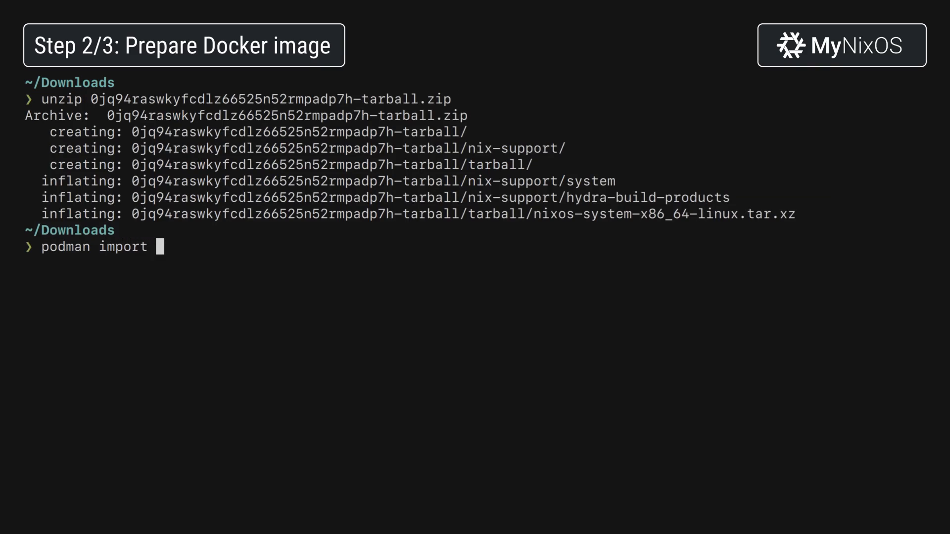
{"action": "type", "text": "0jq94raswkyfcdlz66525n52rmpadp7h-tarball/tarball/nixos-system-x86_64-linux.tar.xz mynixos-"}
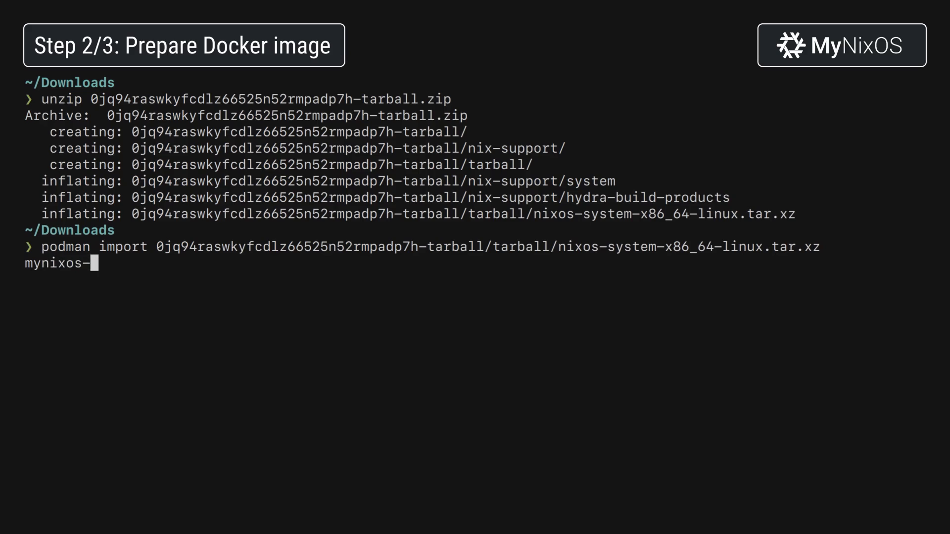
{"action": "type", "text": "demo-docker"}
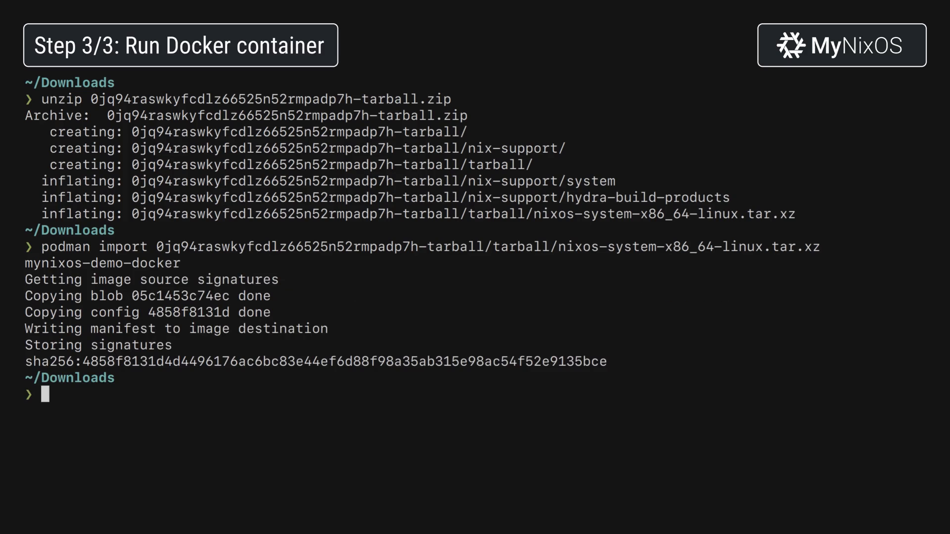
{"action": "type", "text": "podman run -d -p 2222:22 --cap-add SYS_ADMIN --rm --systemd=always mynixos-demo-docker /init"}
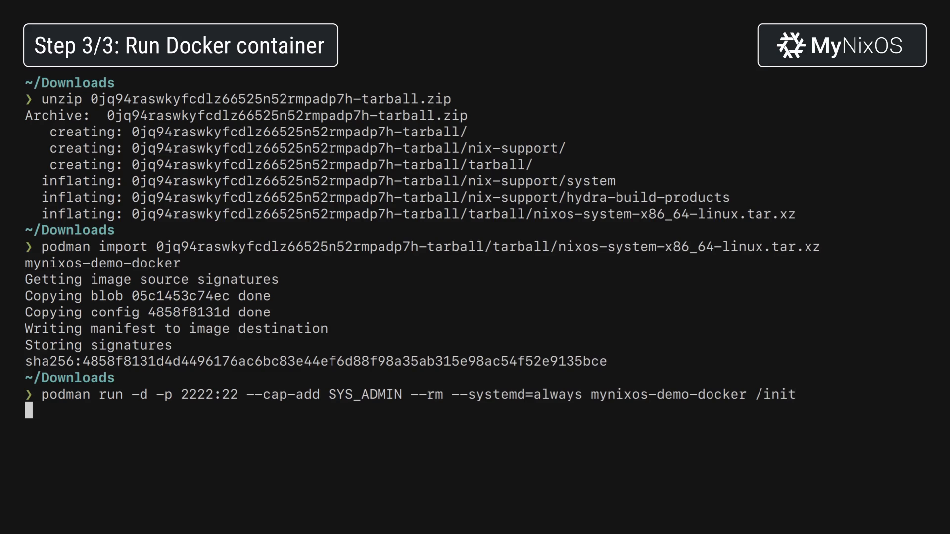
{"action": "type", "text": "ssh -i root@demo.mynixos.com.ssh-key -p 2222 root@127.0.0.1"}
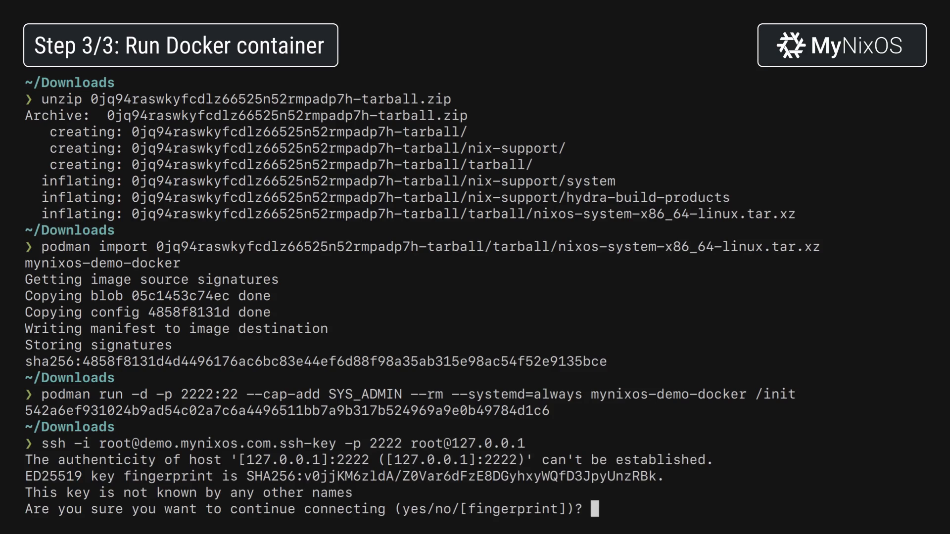
Accept the host key and pipe 'set message hello-world' and 'get message' into redis-cli
{"action": "type", "text": "yes"}
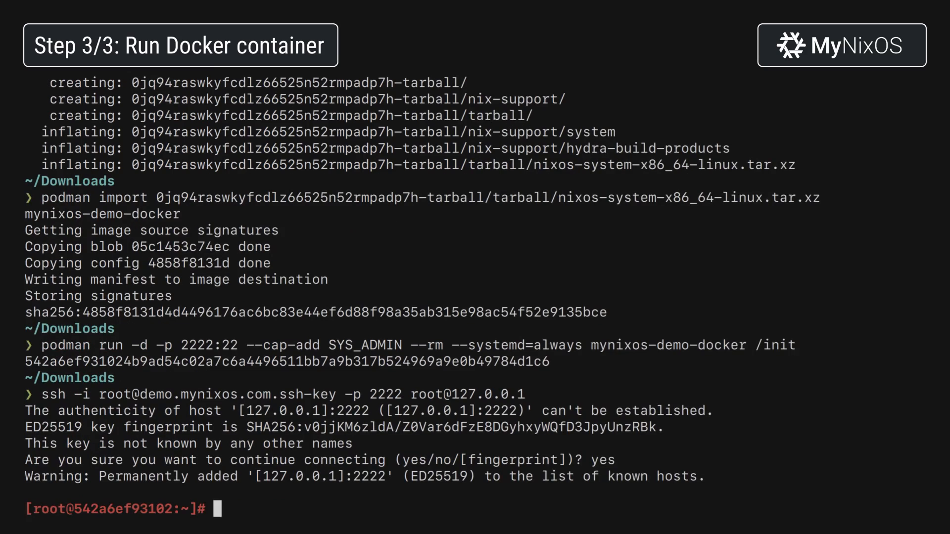
{"action": "type", "text": "echo -e \"set message hello-world\\nget message\\n\" | redis-cli"}
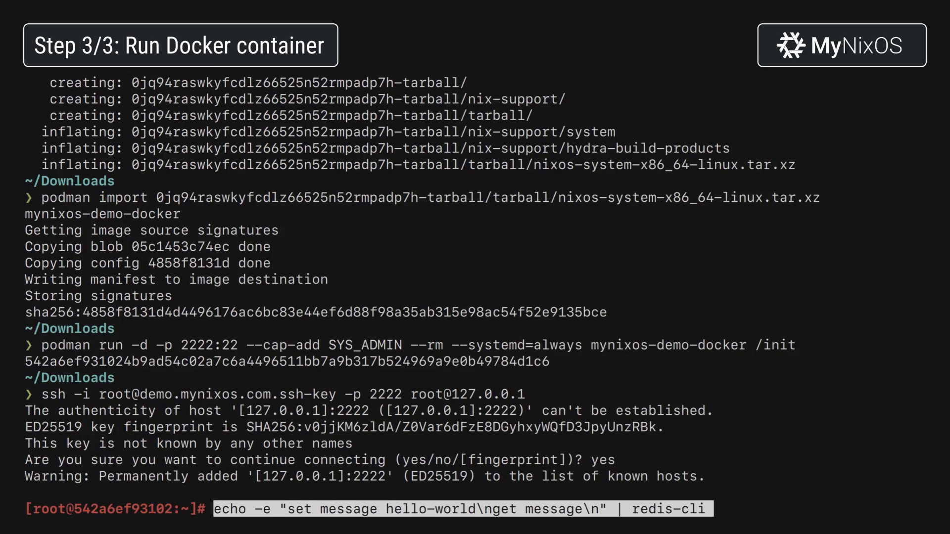